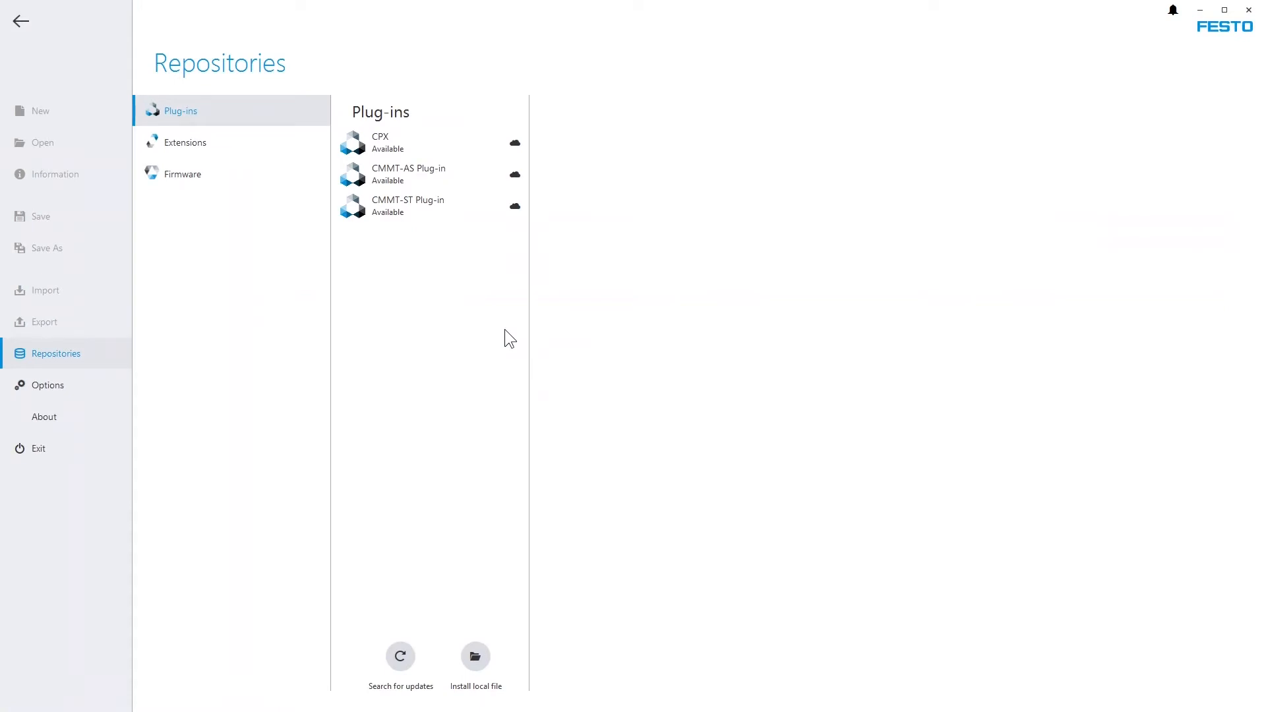
{"action": "mouse_move", "coordinate": [477, 239]}
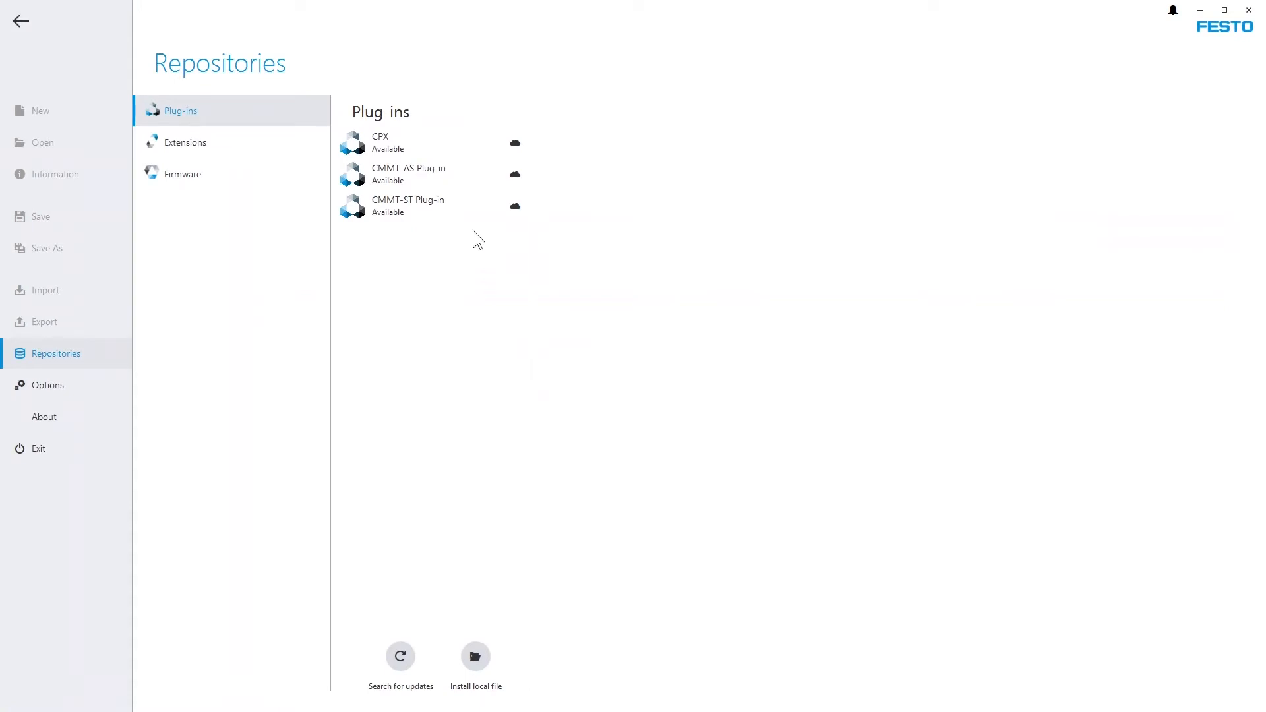
Install the CMMT-AS Plug-in 2.0.1.8 from the repository and approve the UAC prompt.
{"action": "left_click", "coordinate": [409, 174]}
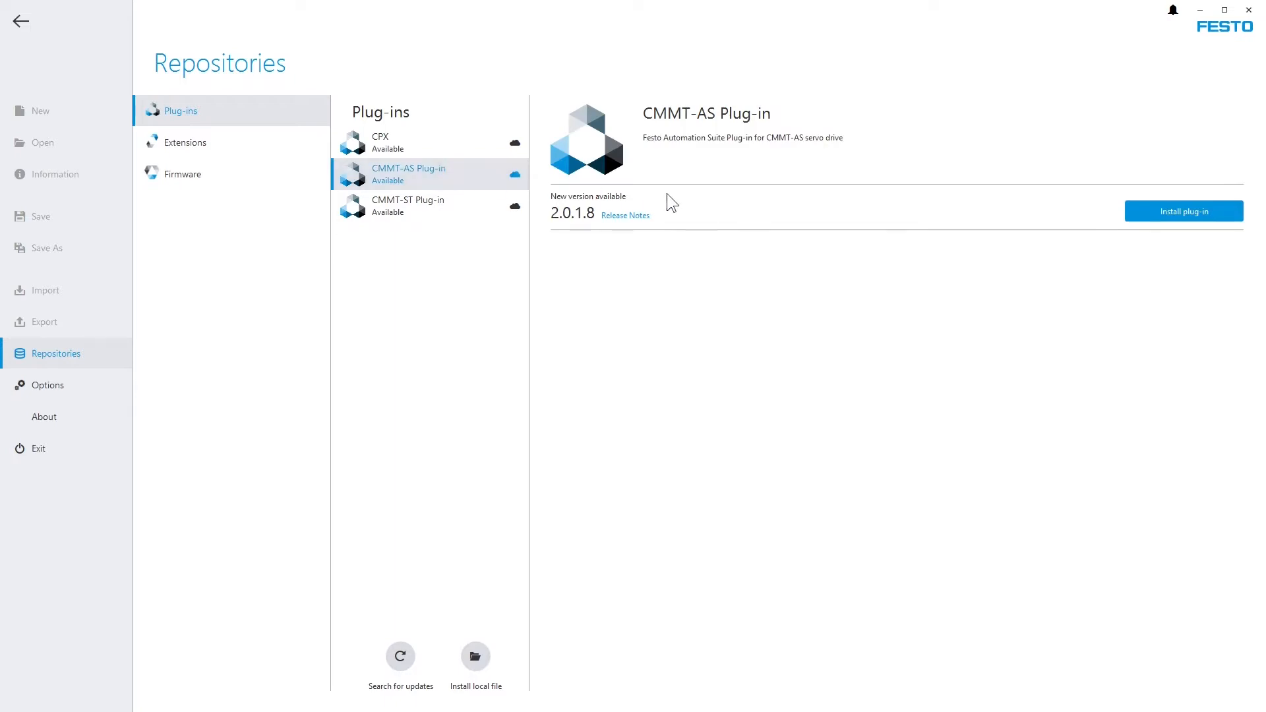
{"action": "mouse_move", "coordinate": [1149, 220]}
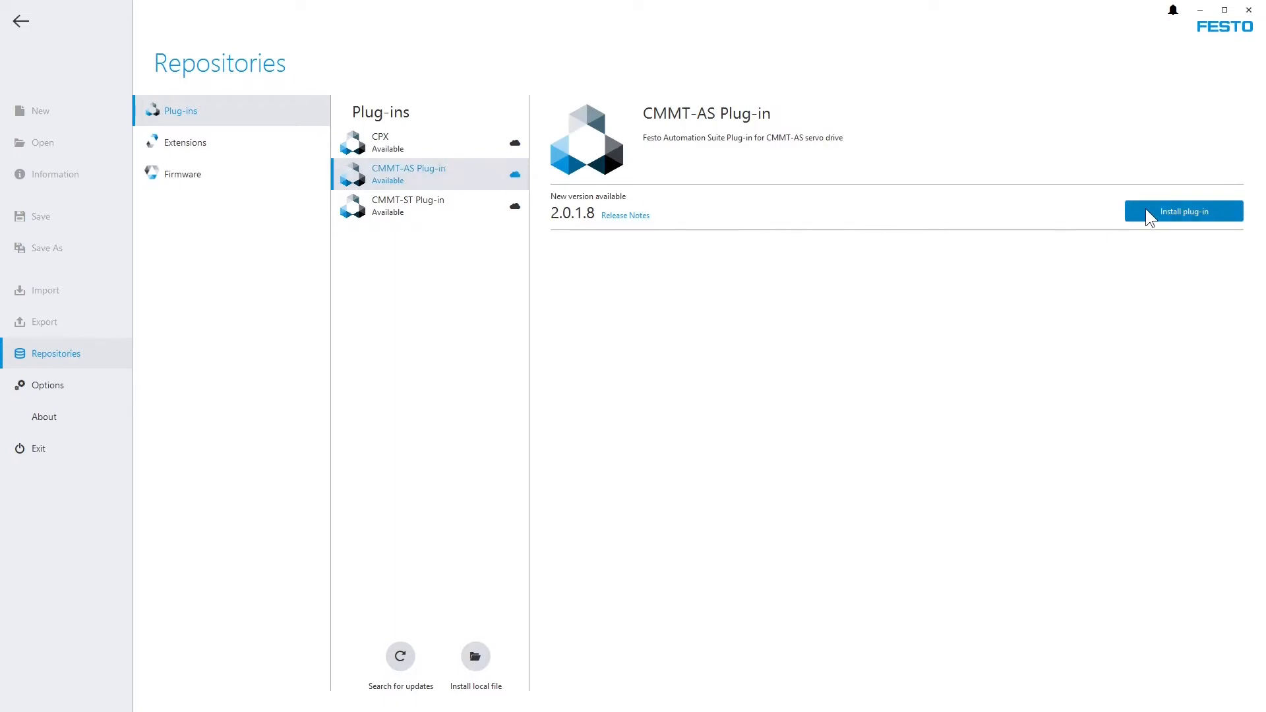
{"action": "left_click", "coordinate": [1183, 211]}
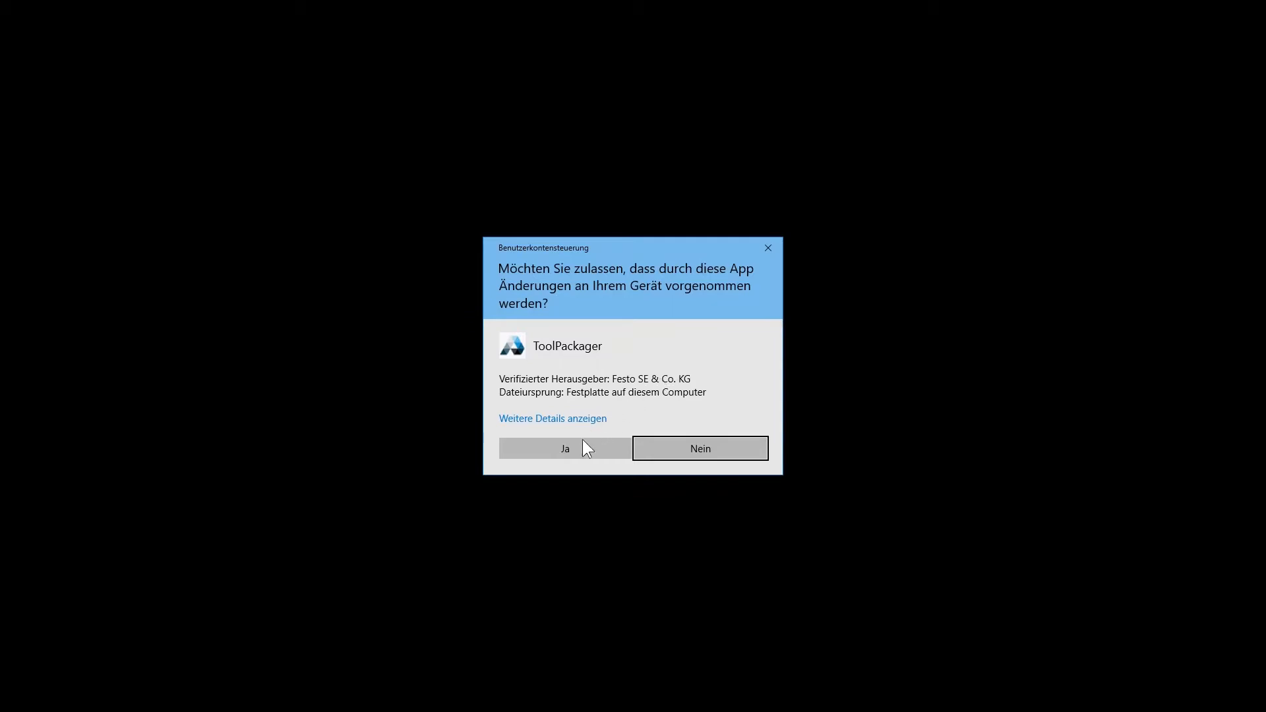
{"action": "left_click", "coordinate": [563, 448]}
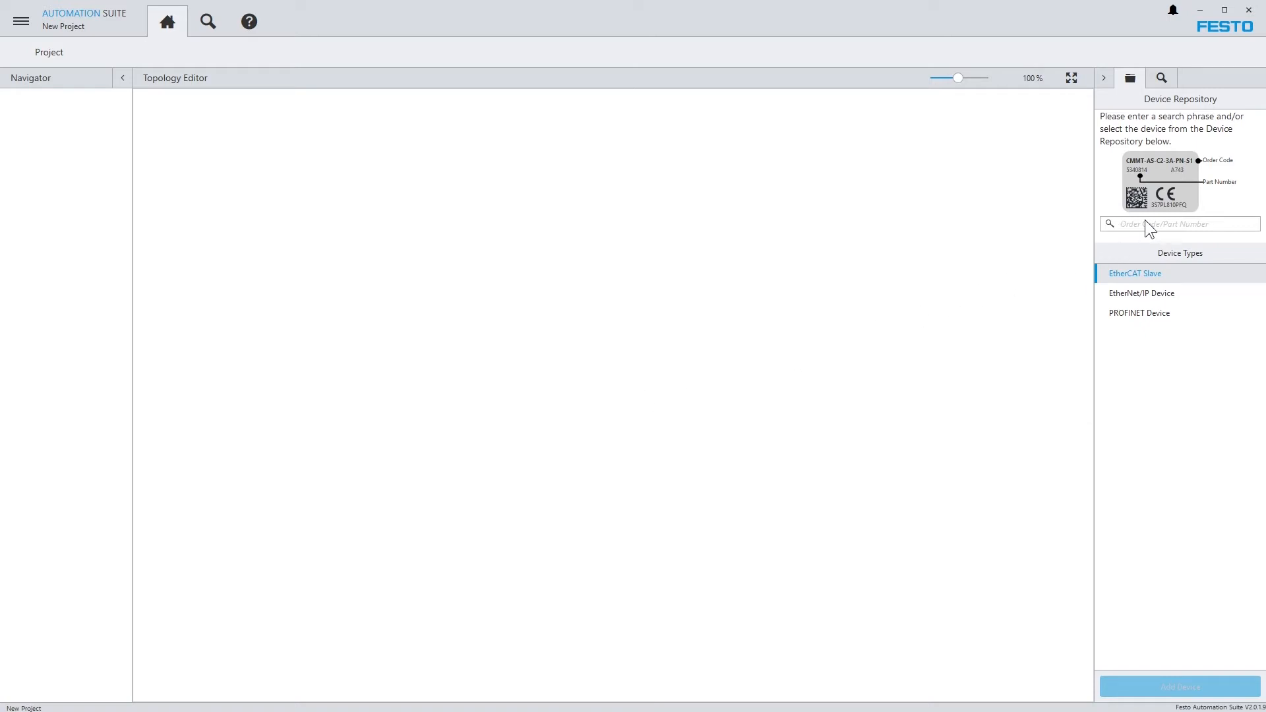
Search the device repository for cpx-e-cec and add CPX-E-CEC-M1-PN to the project.
{"action": "type", "text": "cpx-e-cec"}
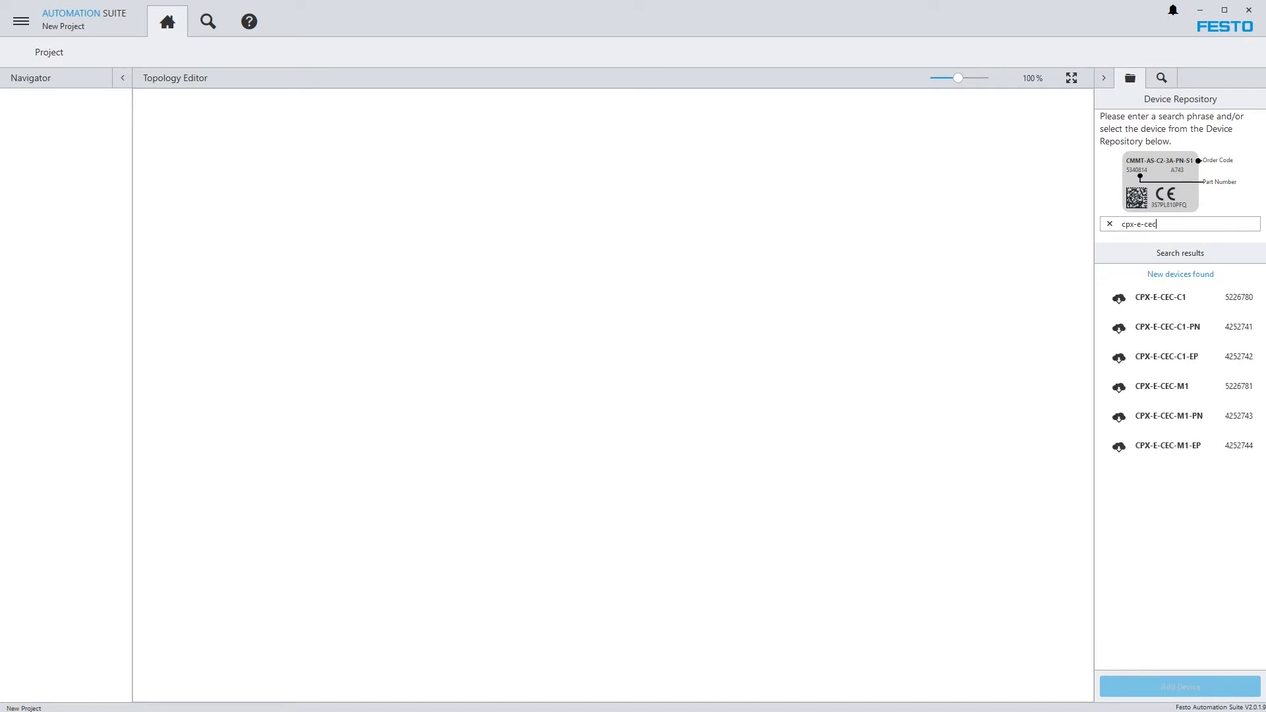
{"action": "mouse_move", "coordinate": [1146, 247]}
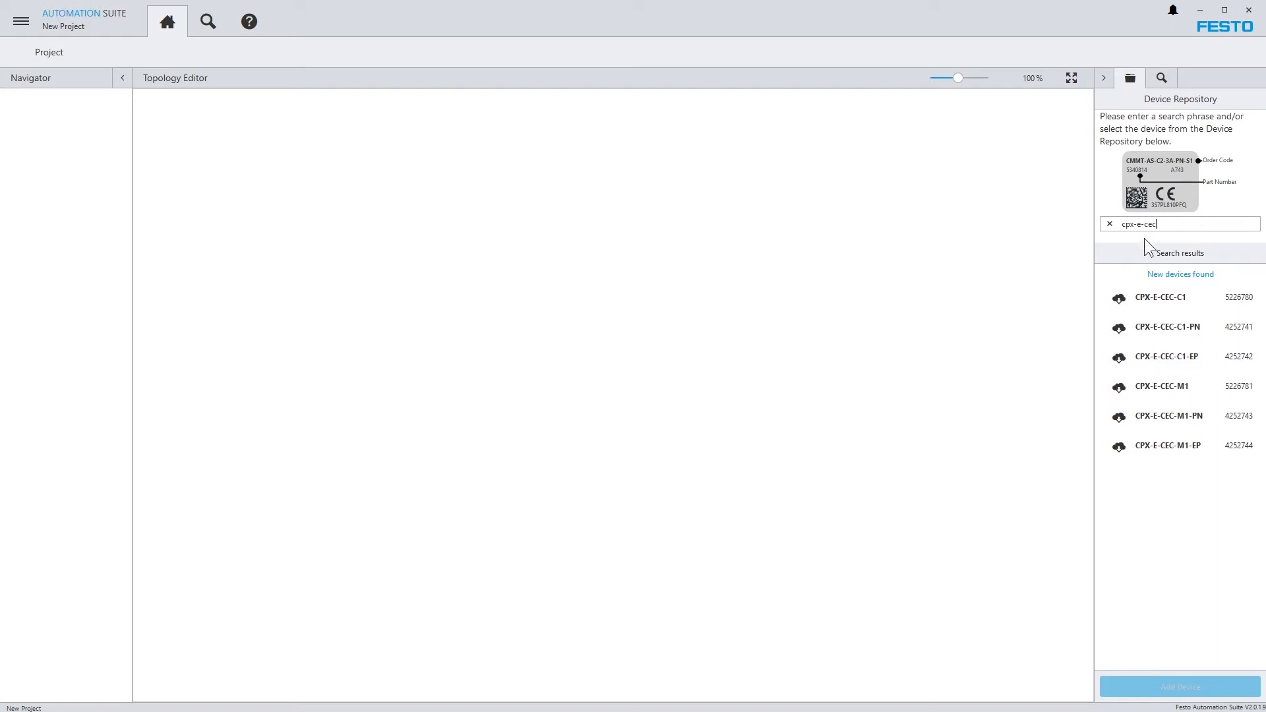
{"action": "mouse_move", "coordinate": [1161, 386]}
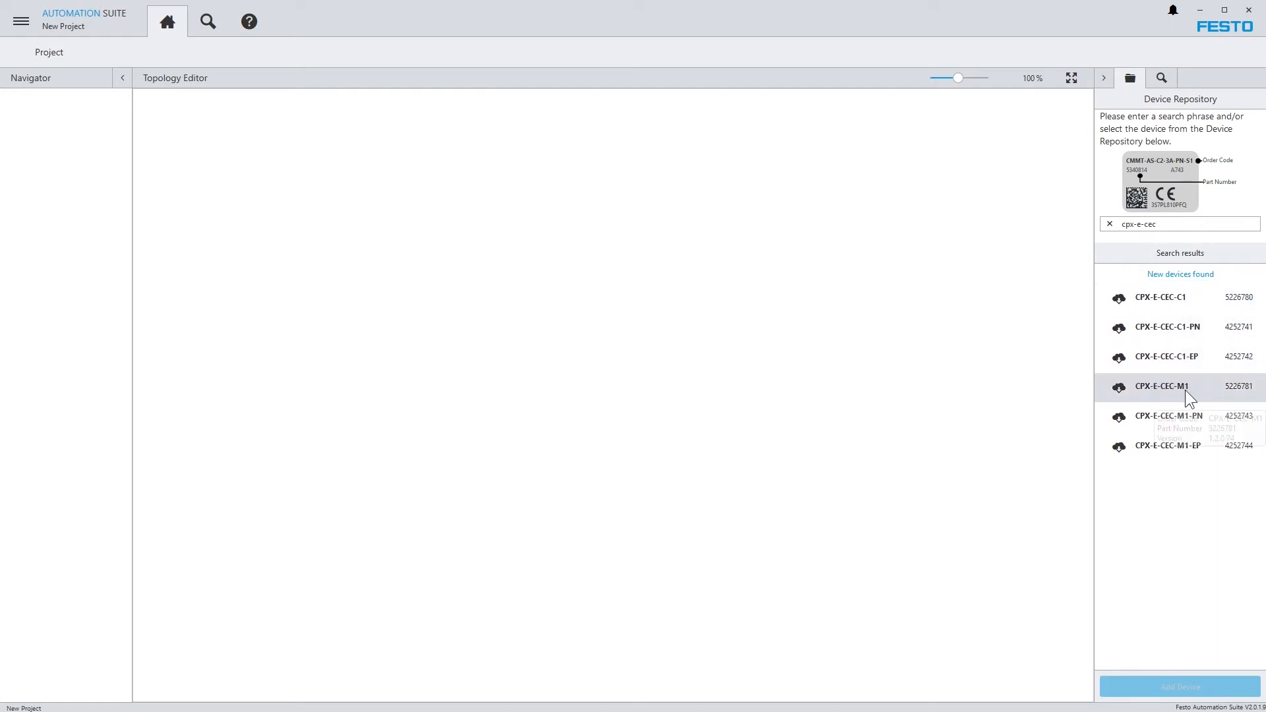
{"action": "mouse_move", "coordinate": [1168, 415]}
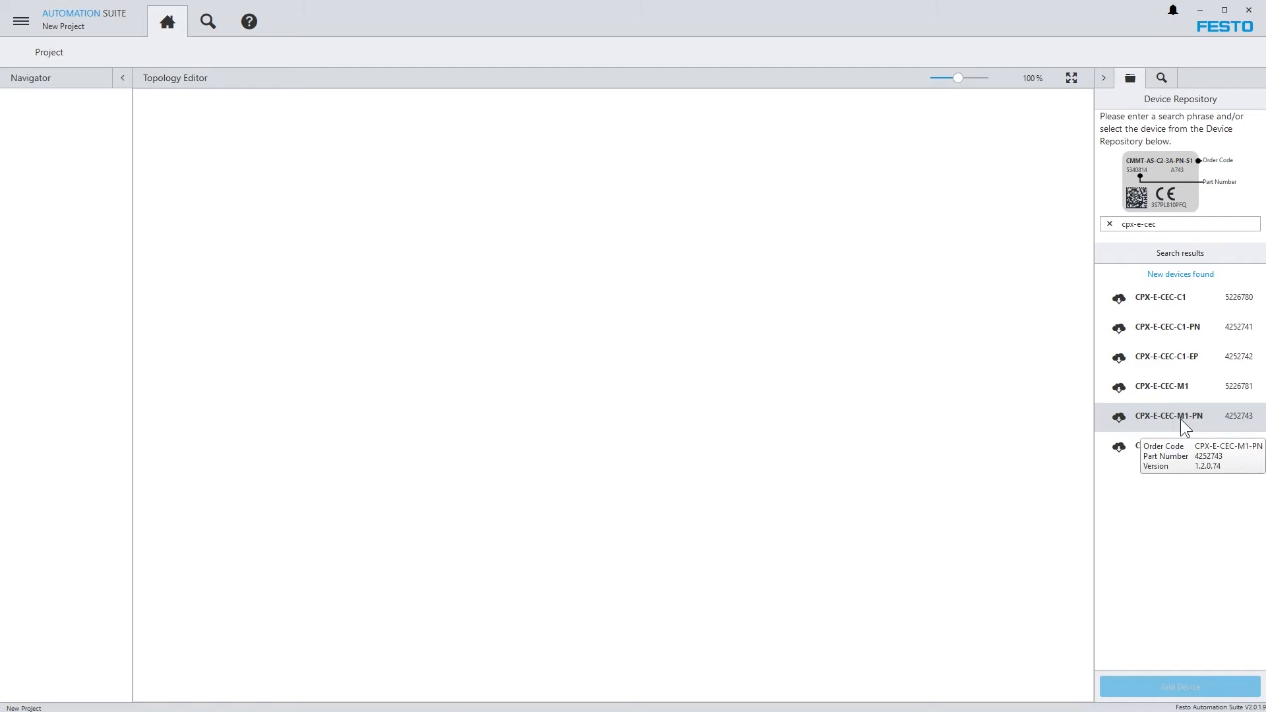
{"action": "left_click", "coordinate": [1169, 416]}
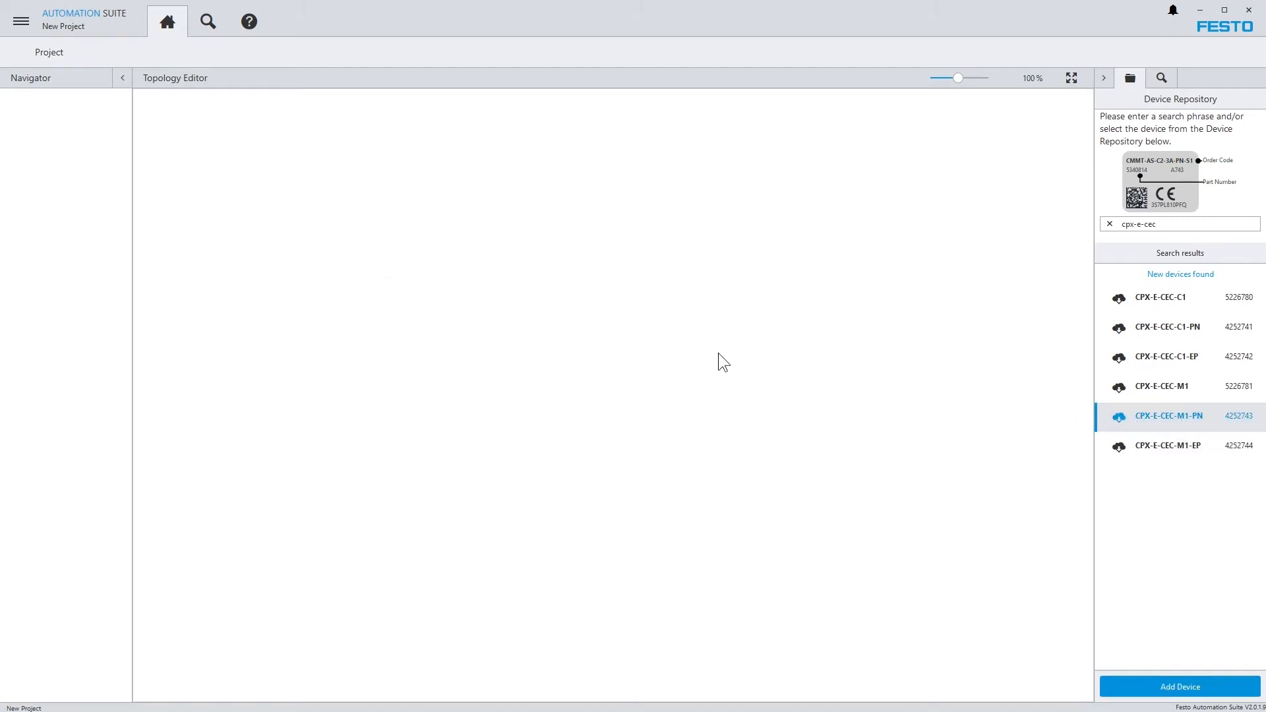
{"action": "left_click", "coordinate": [1178, 686]}
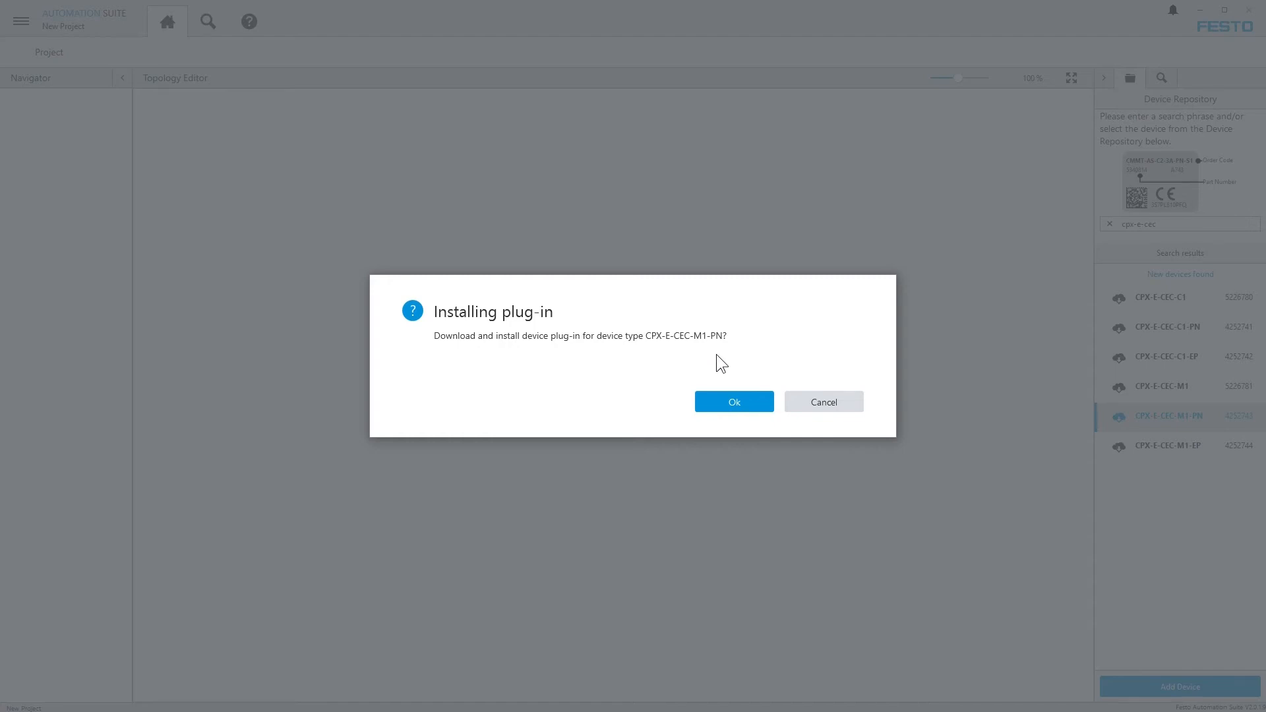
Confirm downloading the CPX-E-CEC-M1-PN plug-in so the device lands in the topology.
{"action": "left_click", "coordinate": [732, 401]}
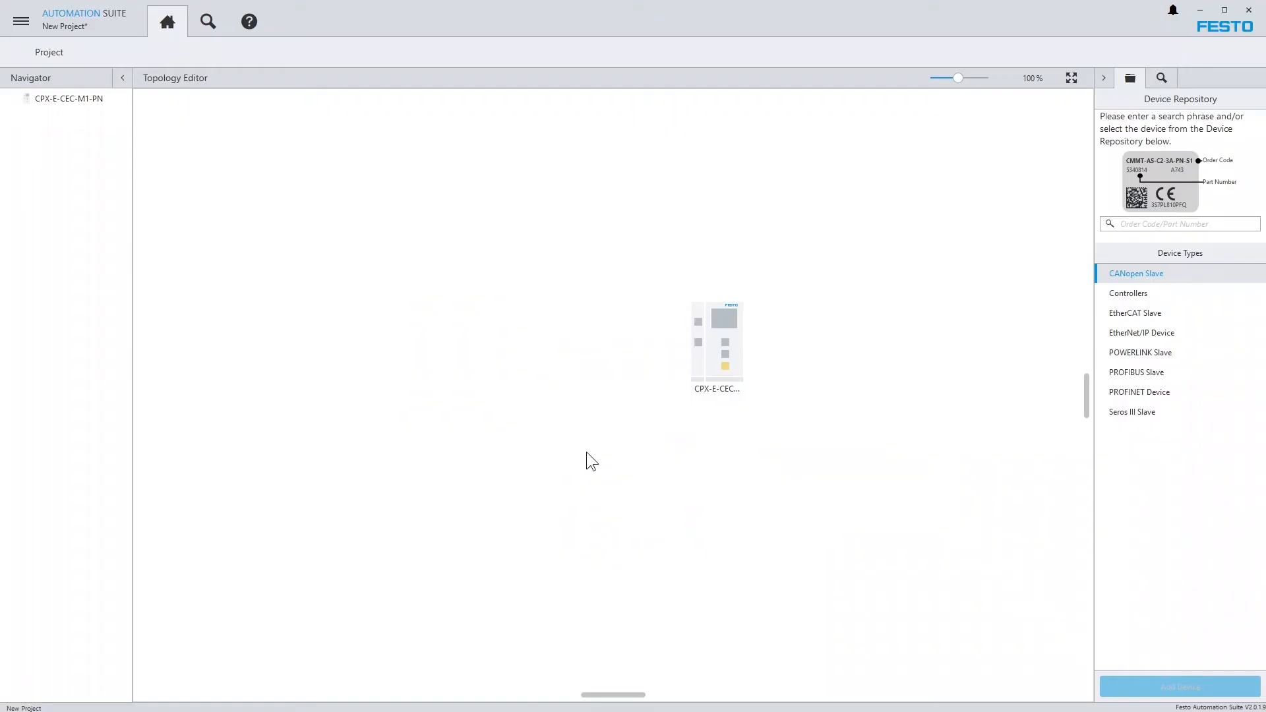
{"action": "mouse_move", "coordinate": [596, 460]}
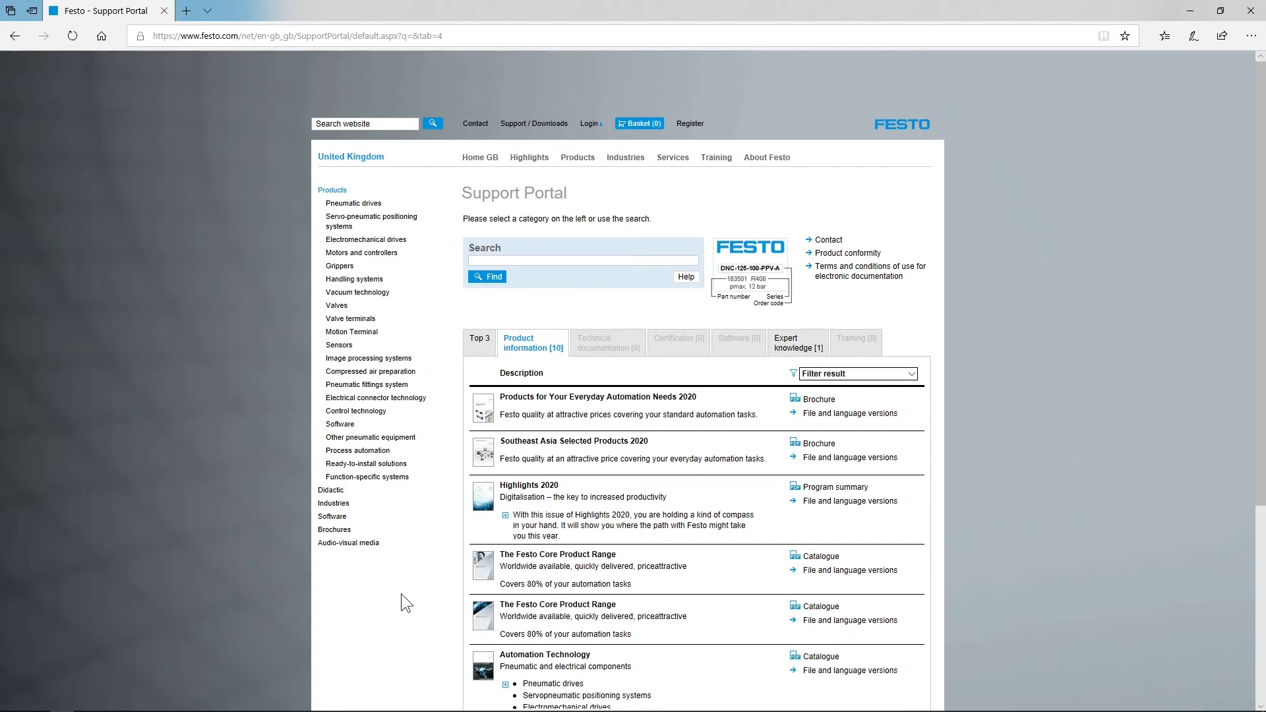
{"action": "mouse_move", "coordinate": [485, 408]}
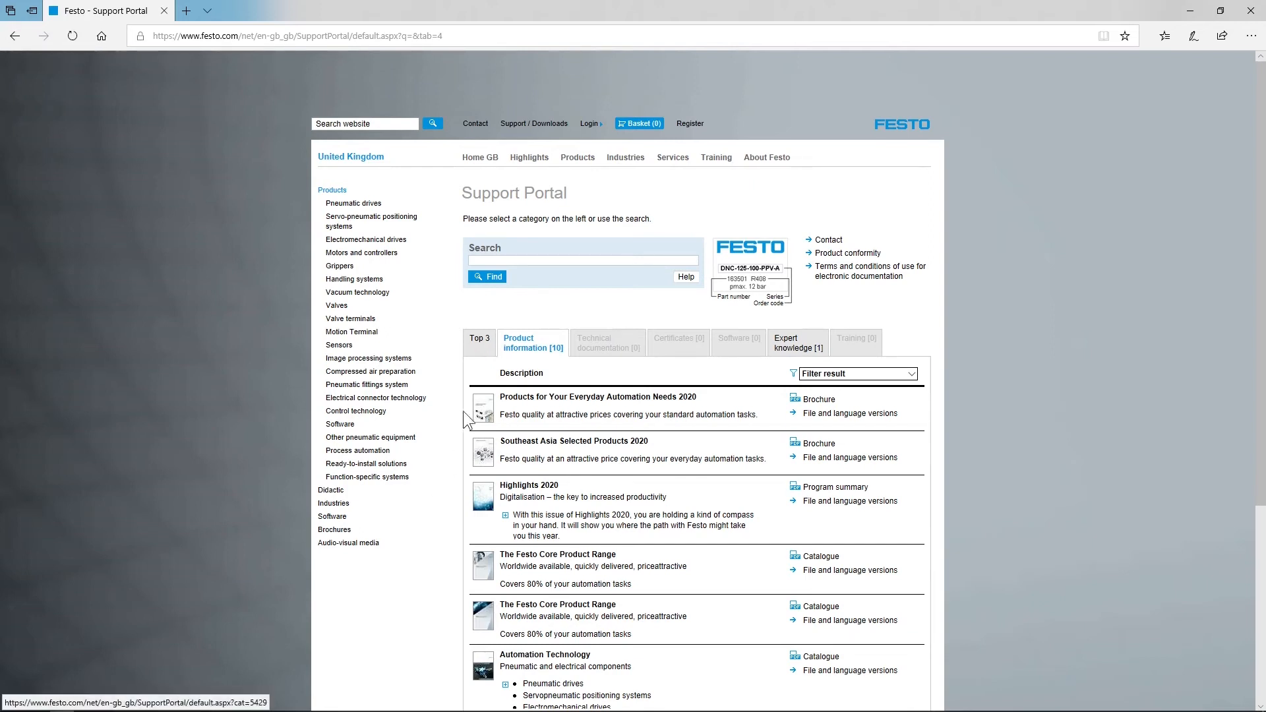
Search the Festo support portal for cmmt-st and show software for CMMT-ST-C8-1C-PN-S0.
{"action": "type", "text": "cmm"}
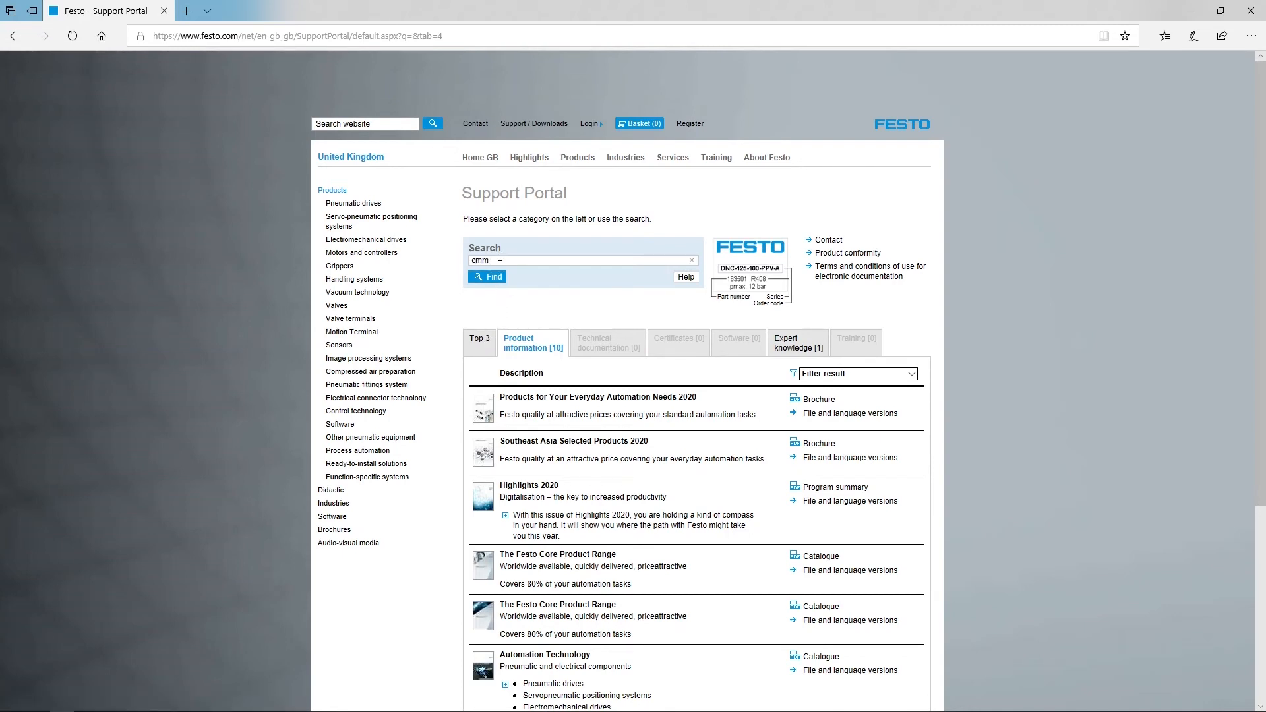
{"action": "type", "text": "t-st"}
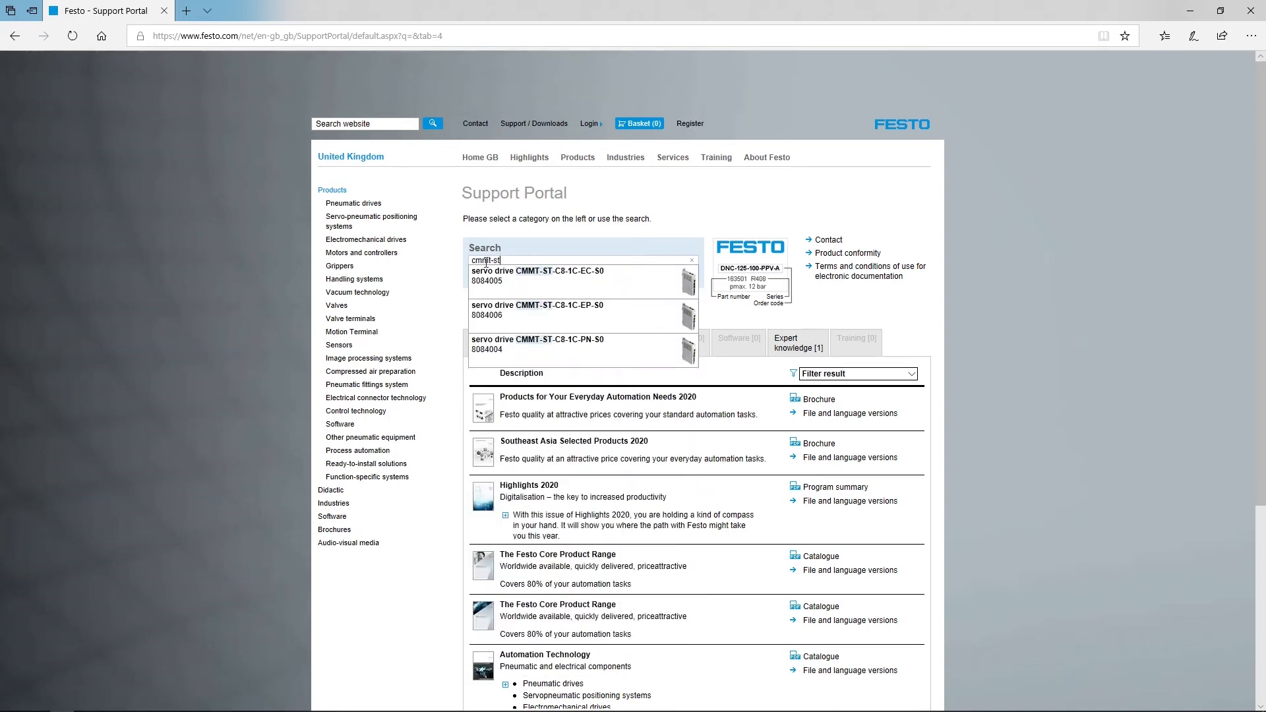
{"action": "mouse_move", "coordinate": [522, 355]}
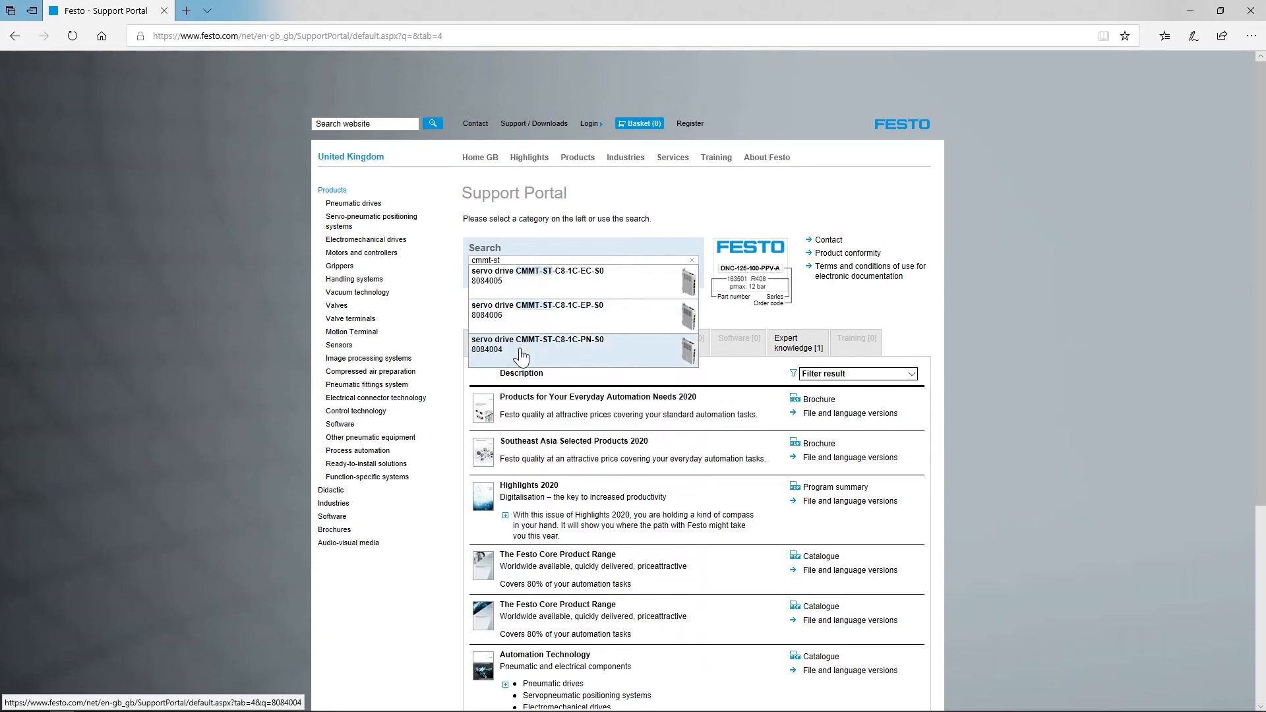
{"action": "left_click", "coordinate": [537, 344]}
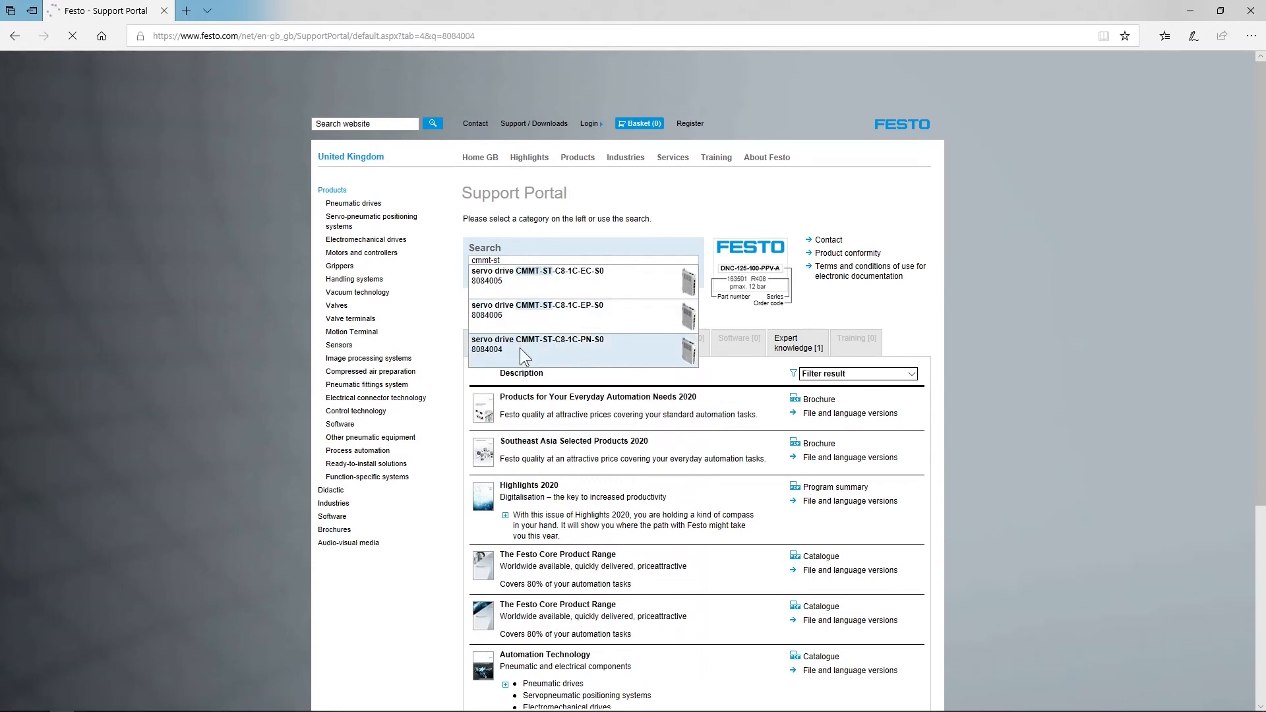
{"action": "left_click", "coordinate": [537, 345]}
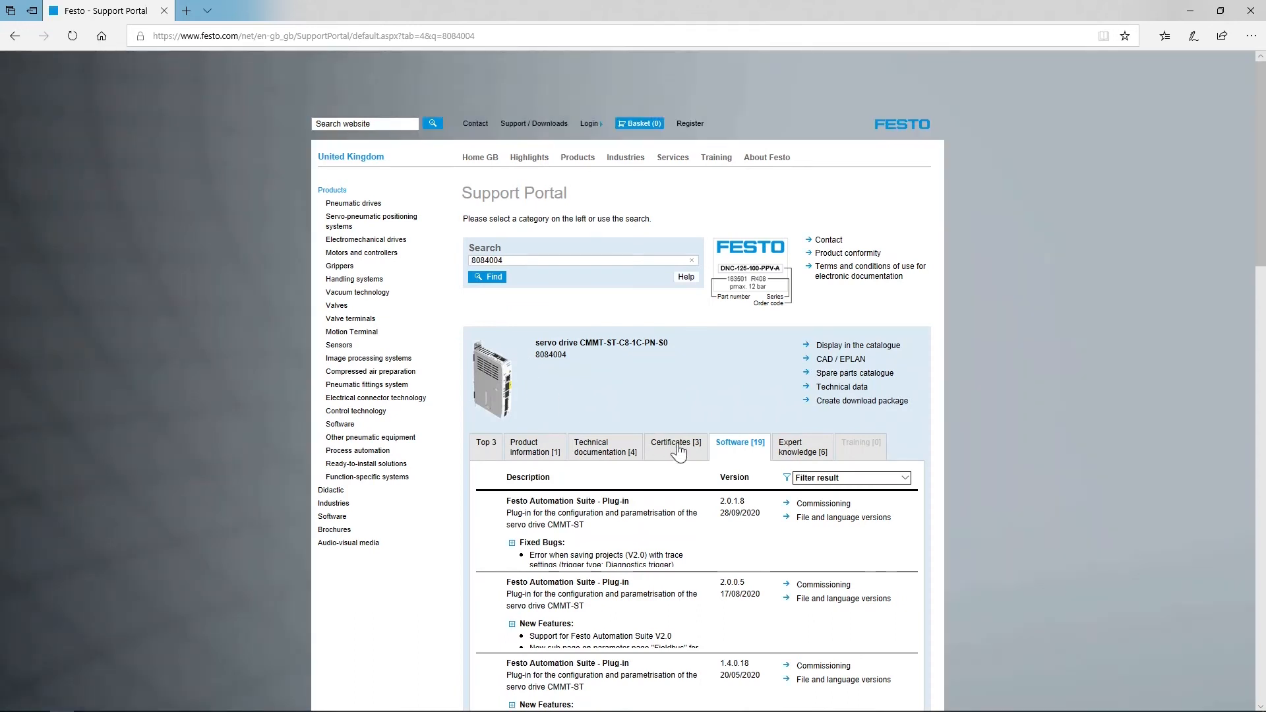
{"action": "mouse_move", "coordinate": [764, 472]}
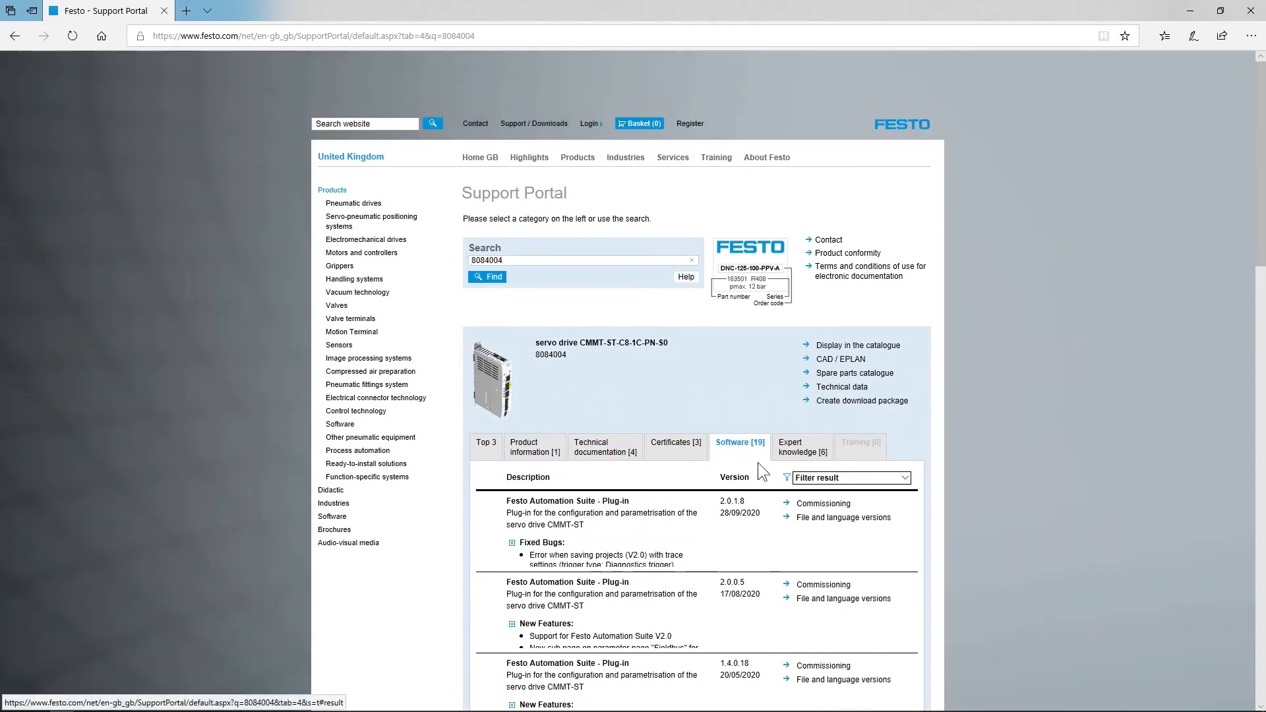
Download the CMMT-ST Plug-in 2.0.1.8 file in Microsoft Edge.
{"action": "left_click", "coordinate": [823, 502]}
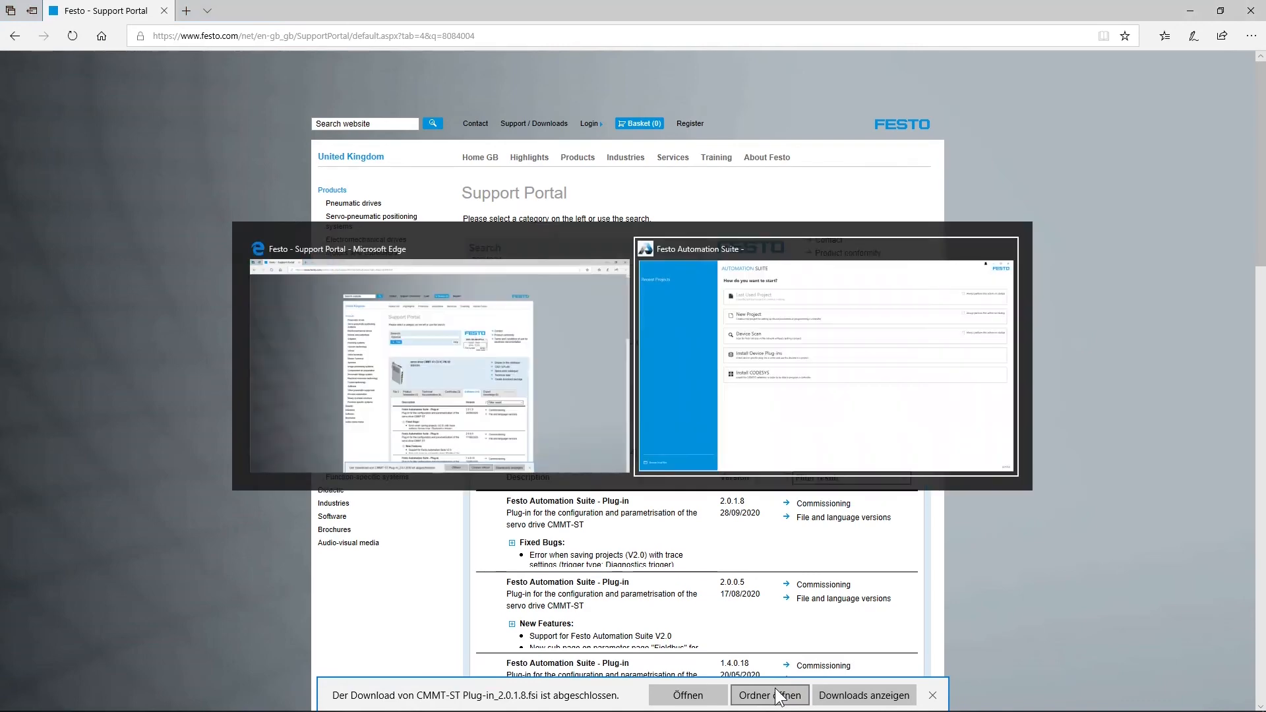
{"action": "left_click", "coordinate": [826, 355]}
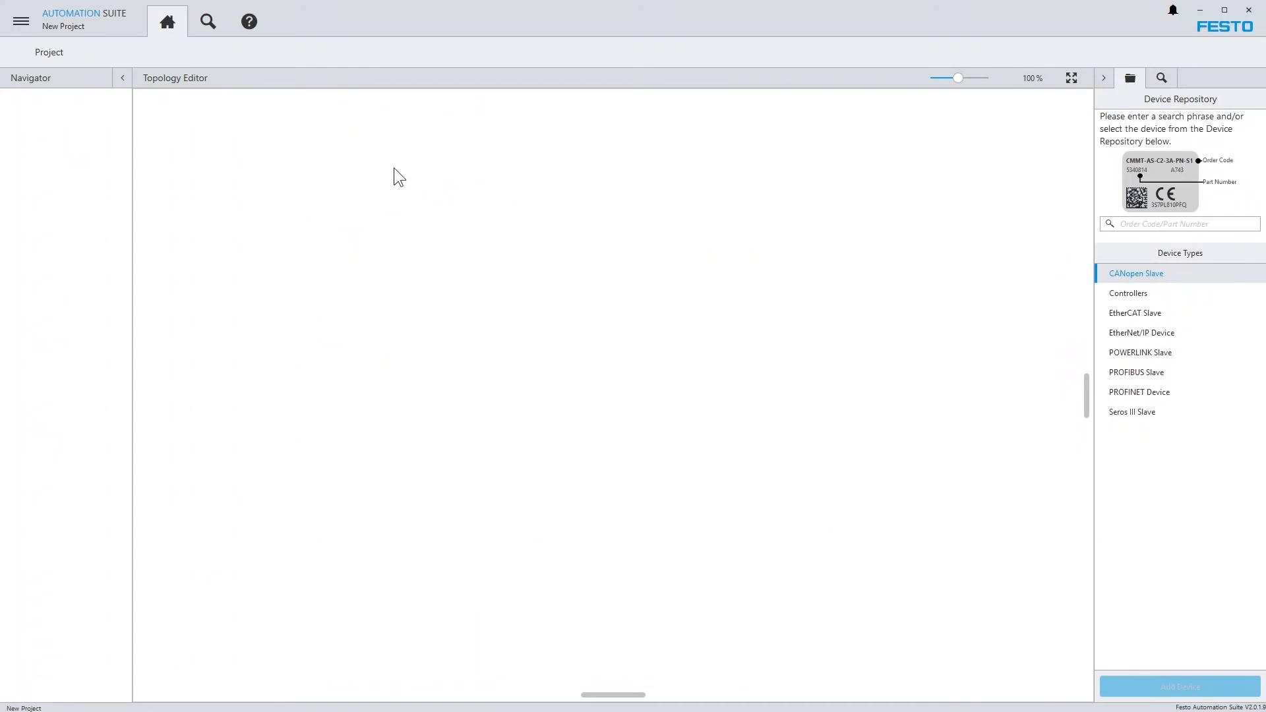
{"action": "mouse_move", "coordinate": [20, 20]}
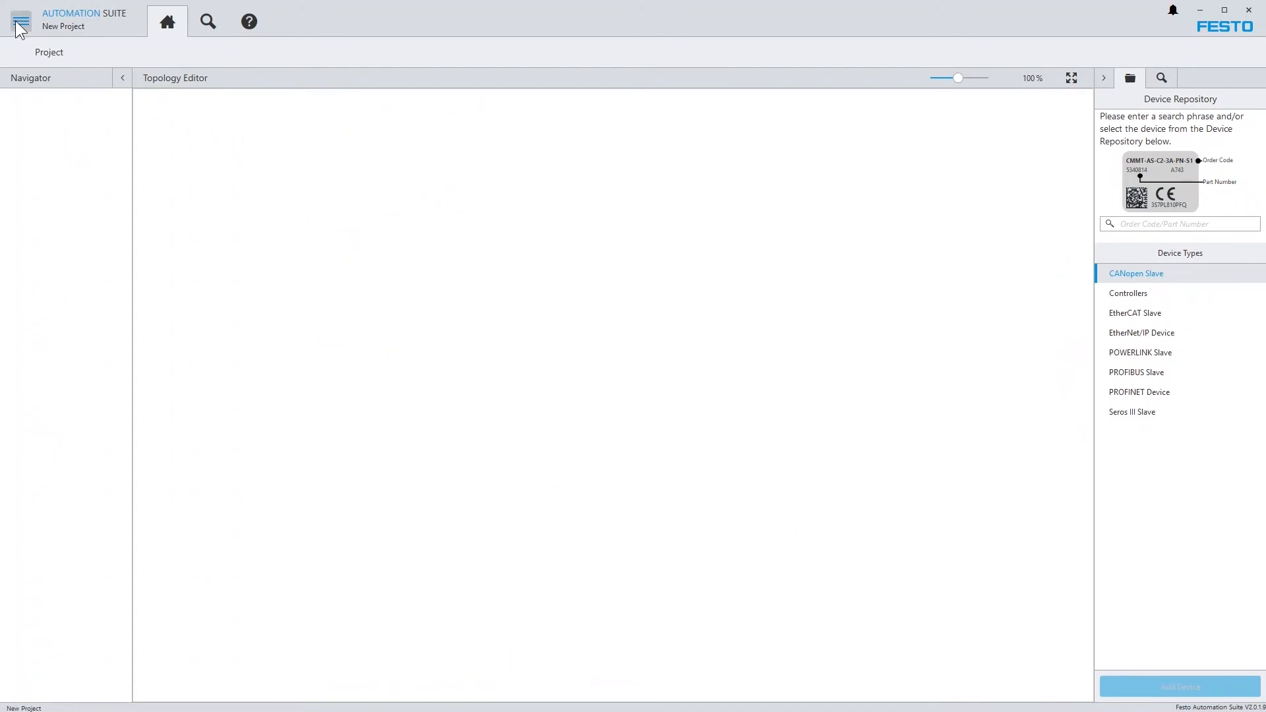
Install CMMT-ST Plug-in_2.0.1.8.fsi as a local file via Repositories and approve the UAC prompt.
{"action": "left_click", "coordinate": [20, 20]}
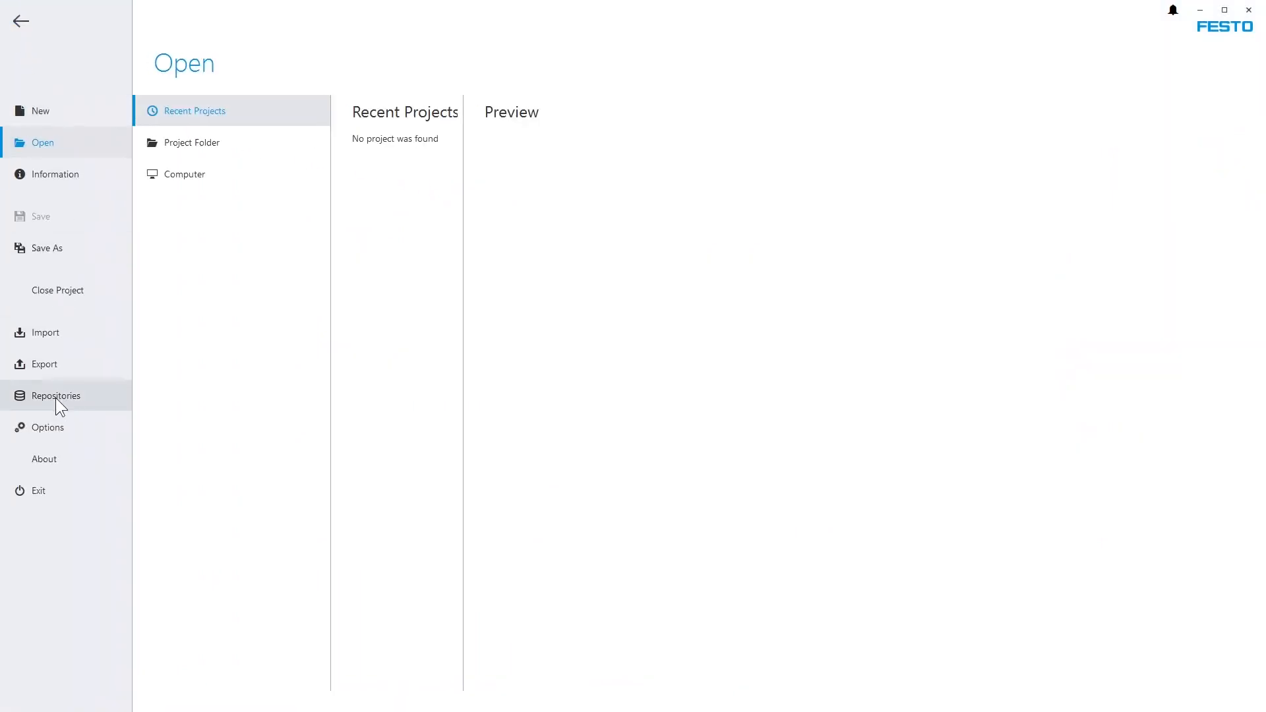
{"action": "left_click", "coordinate": [56, 396]}
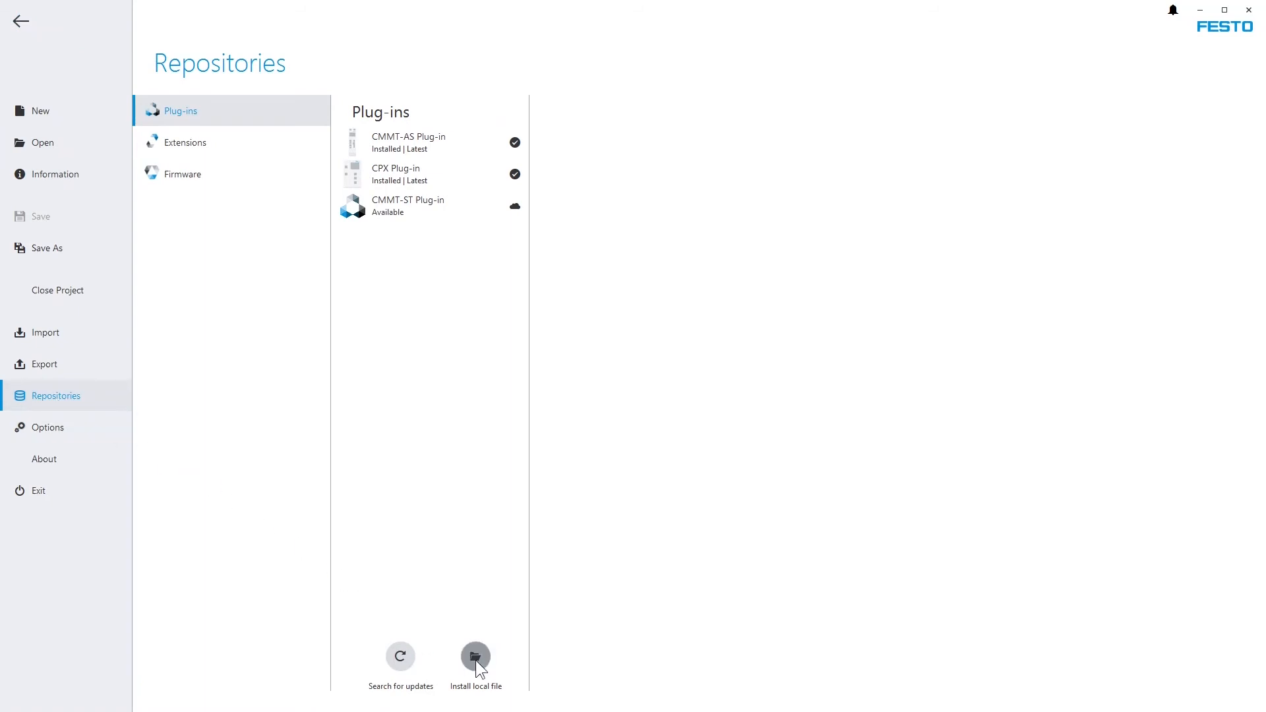
{"action": "left_click", "coordinate": [475, 657]}
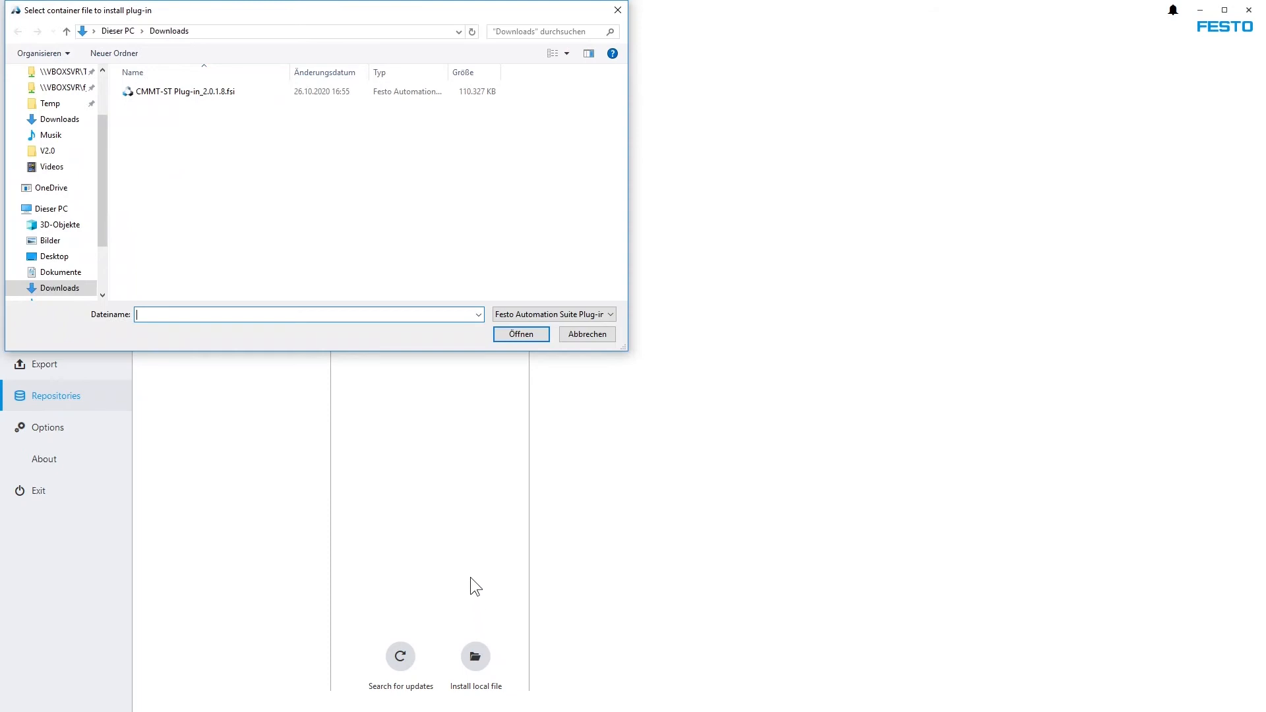
{"action": "left_click", "coordinate": [186, 91]}
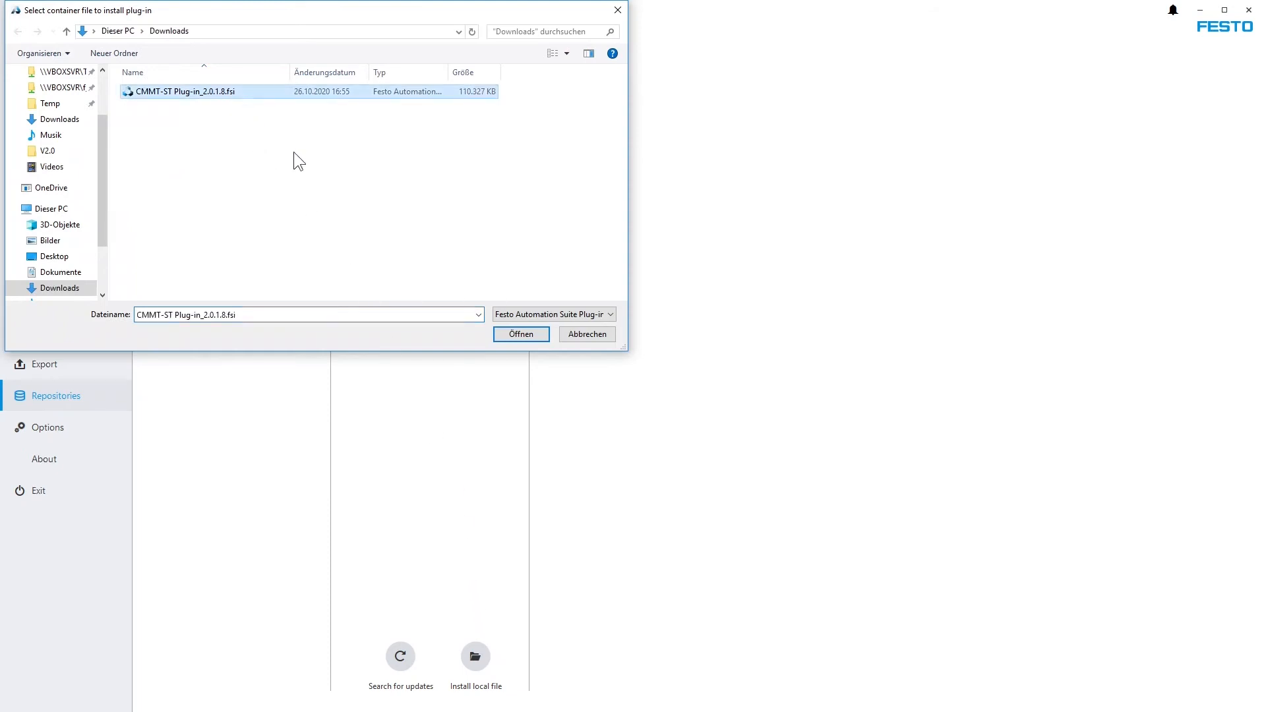
{"action": "left_click", "coordinate": [521, 333]}
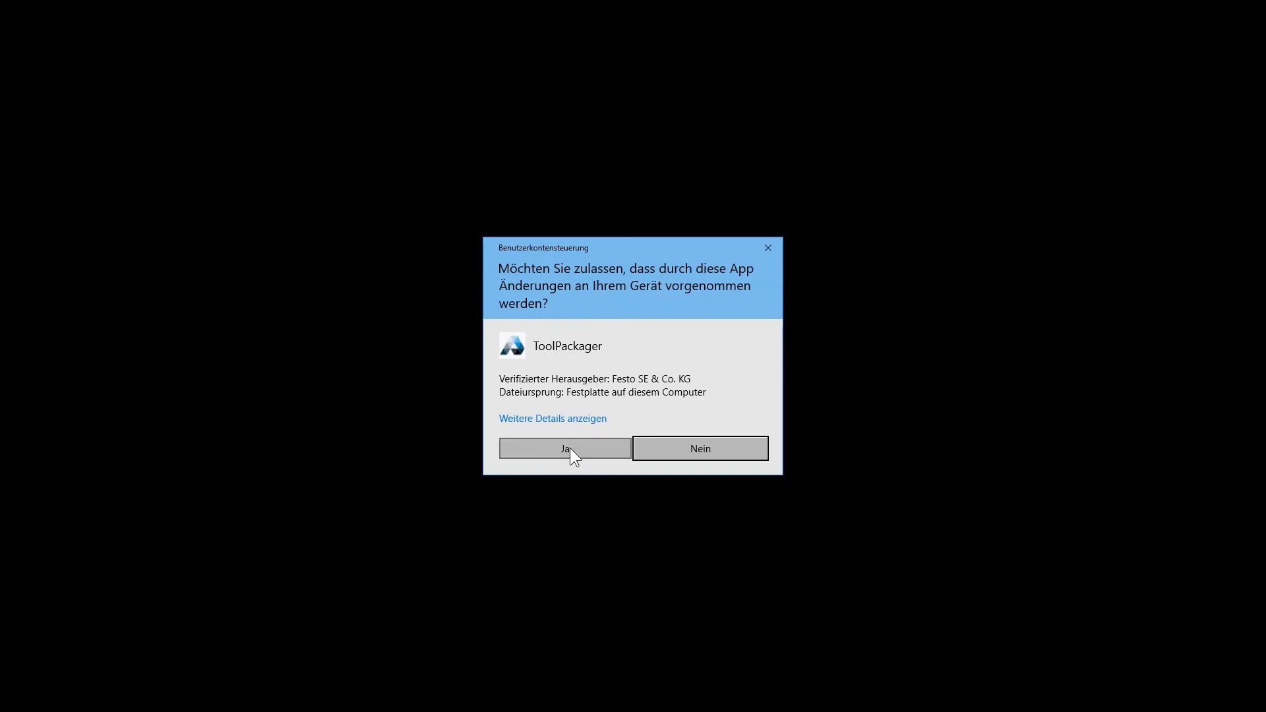
{"action": "left_click", "coordinate": [564, 449]}
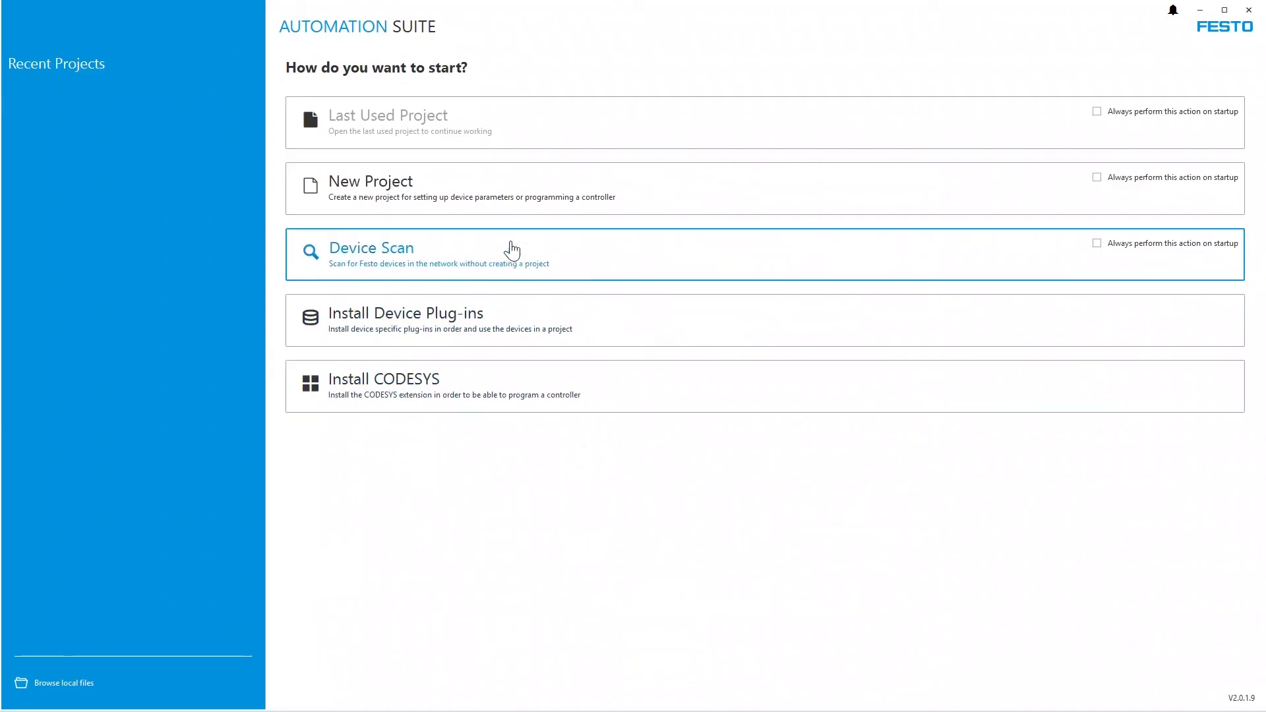
Start a new project and list PROFINET electric drives showing CMMT-ST-C8-1C-PN-S0.
{"action": "left_click", "coordinate": [370, 181]}
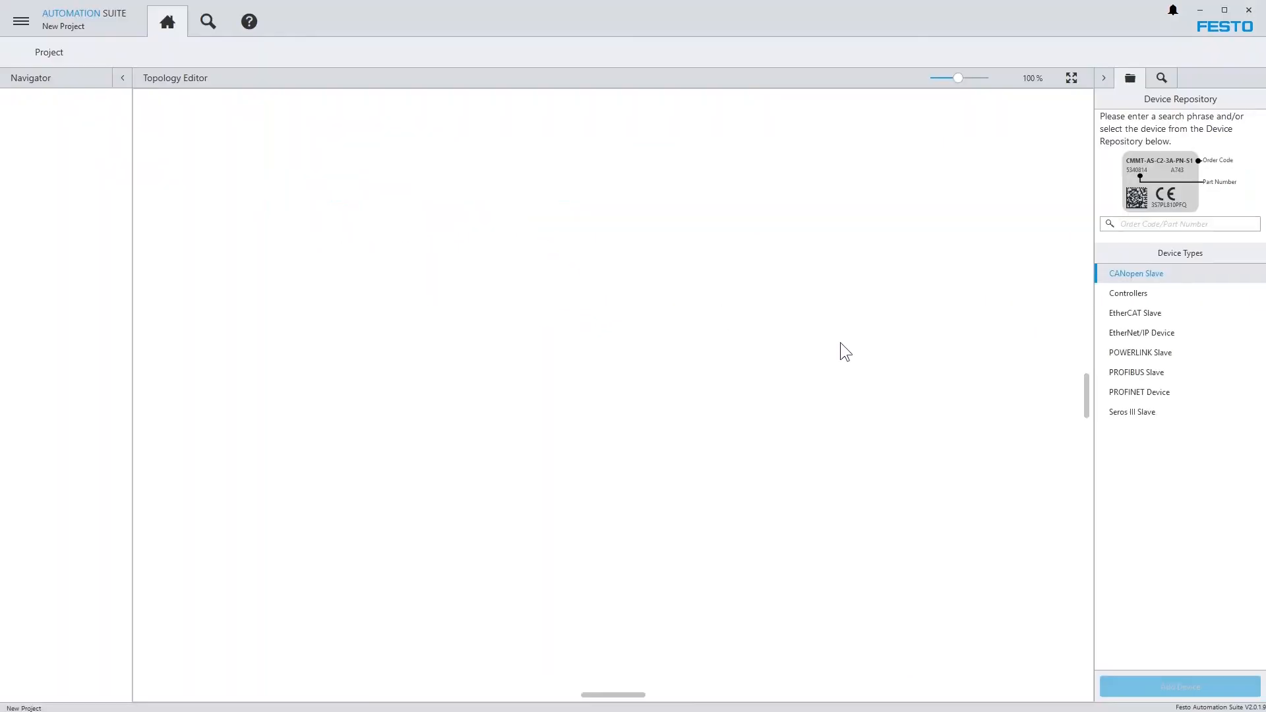
{"action": "mouse_move", "coordinate": [1141, 333]}
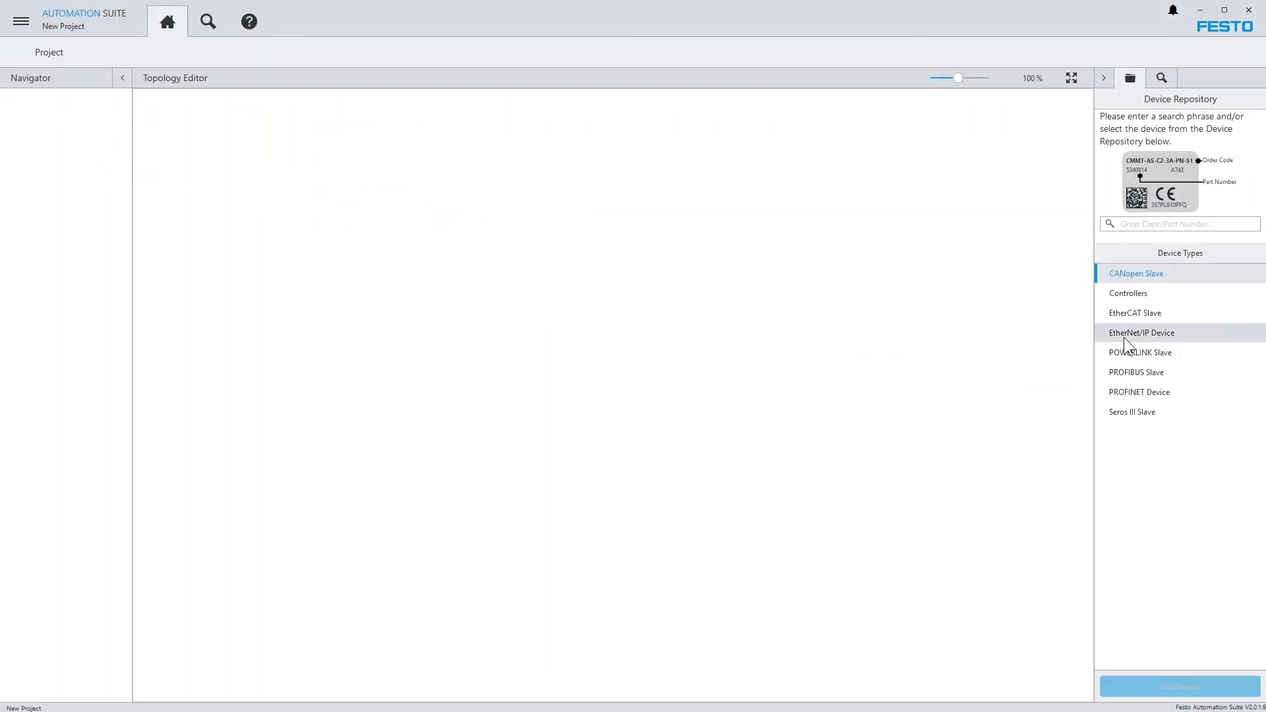
{"action": "mouse_move", "coordinate": [1138, 392]}
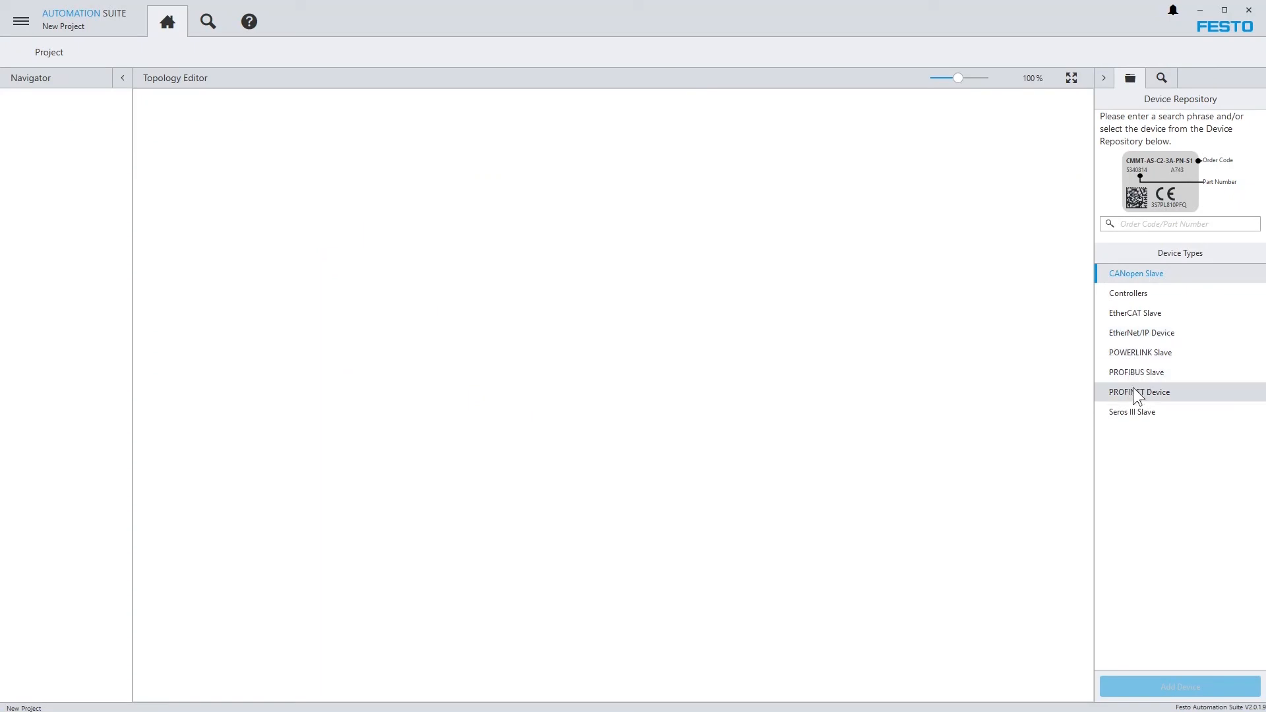
{"action": "left_click", "coordinate": [1140, 392]}
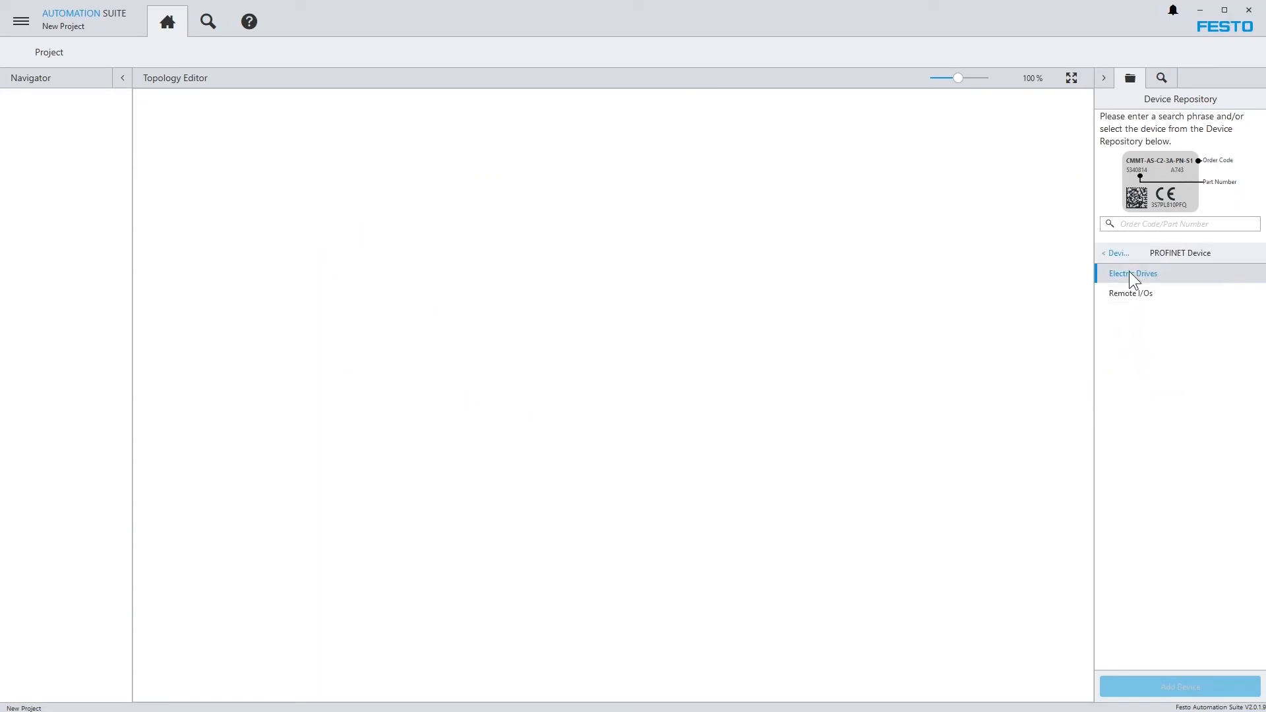
{"action": "left_click", "coordinate": [1134, 273]}
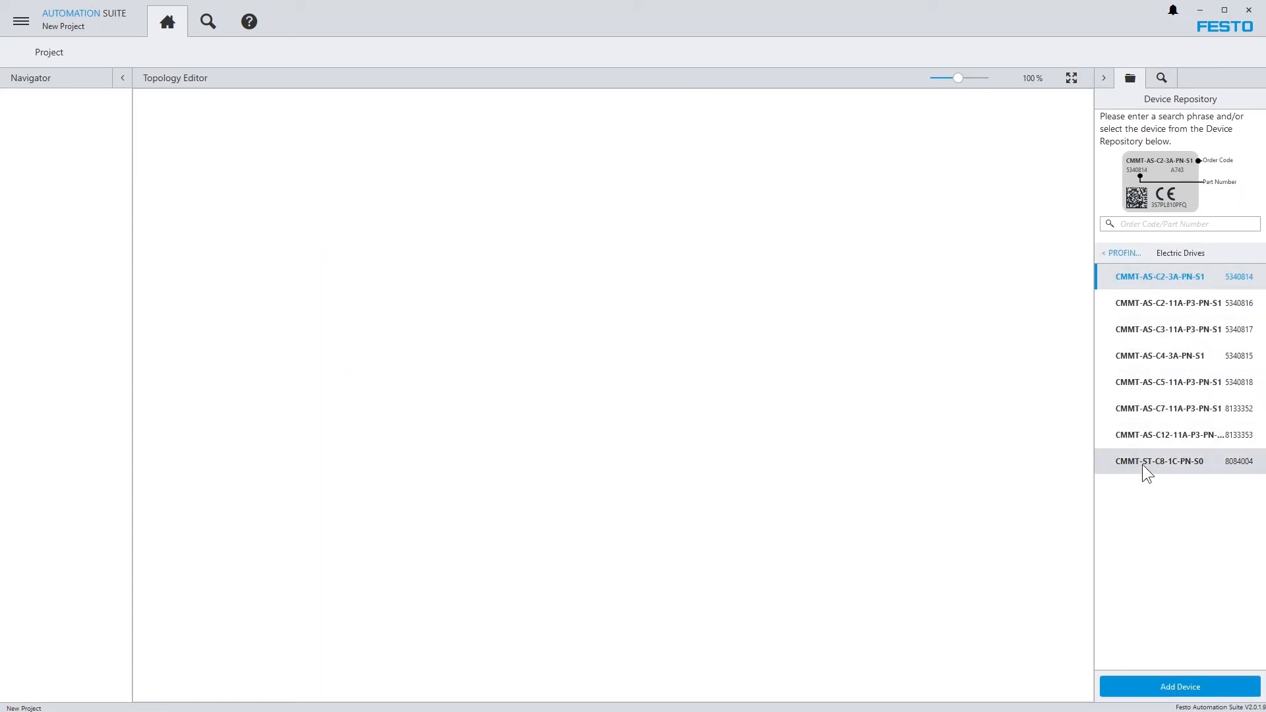
{"action": "mouse_move", "coordinate": [1158, 462]}
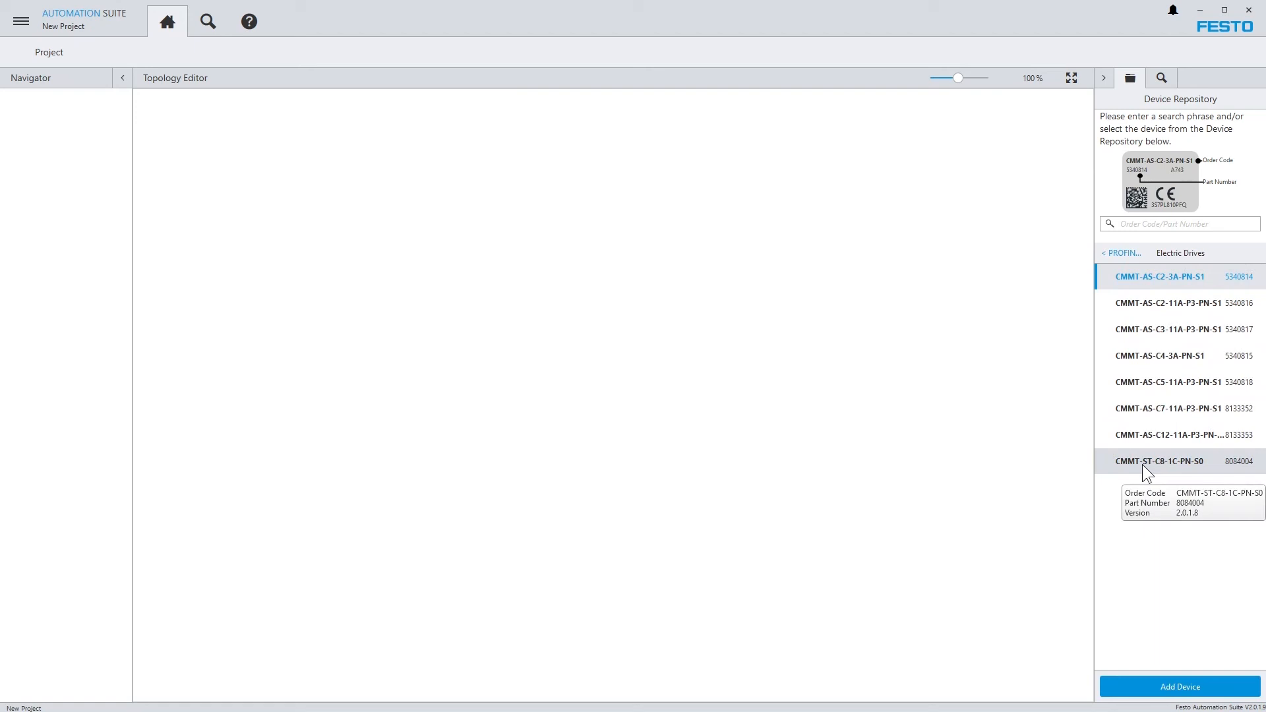
{"action": "mouse_move", "coordinate": [1146, 475]}
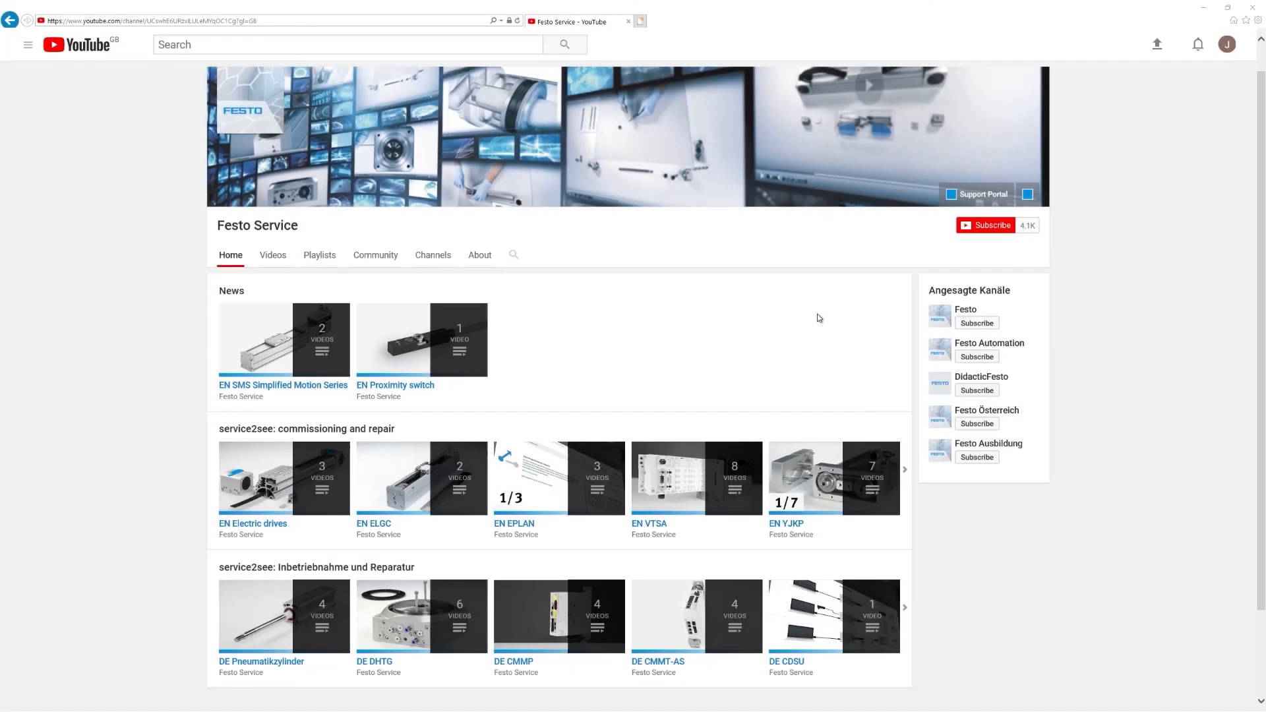
{"action": "mouse_move", "coordinate": [864, 279]}
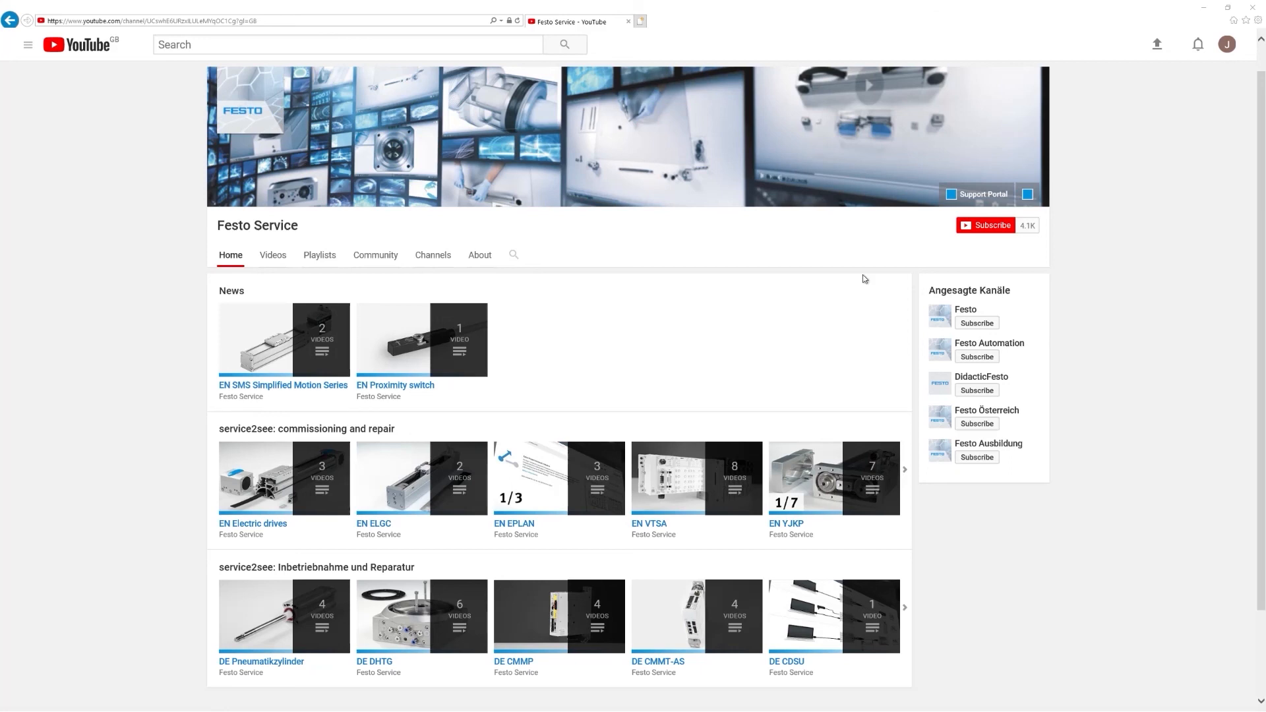
Subscribe to the Festo Service YouTube channel.
{"action": "left_click", "coordinate": [984, 226]}
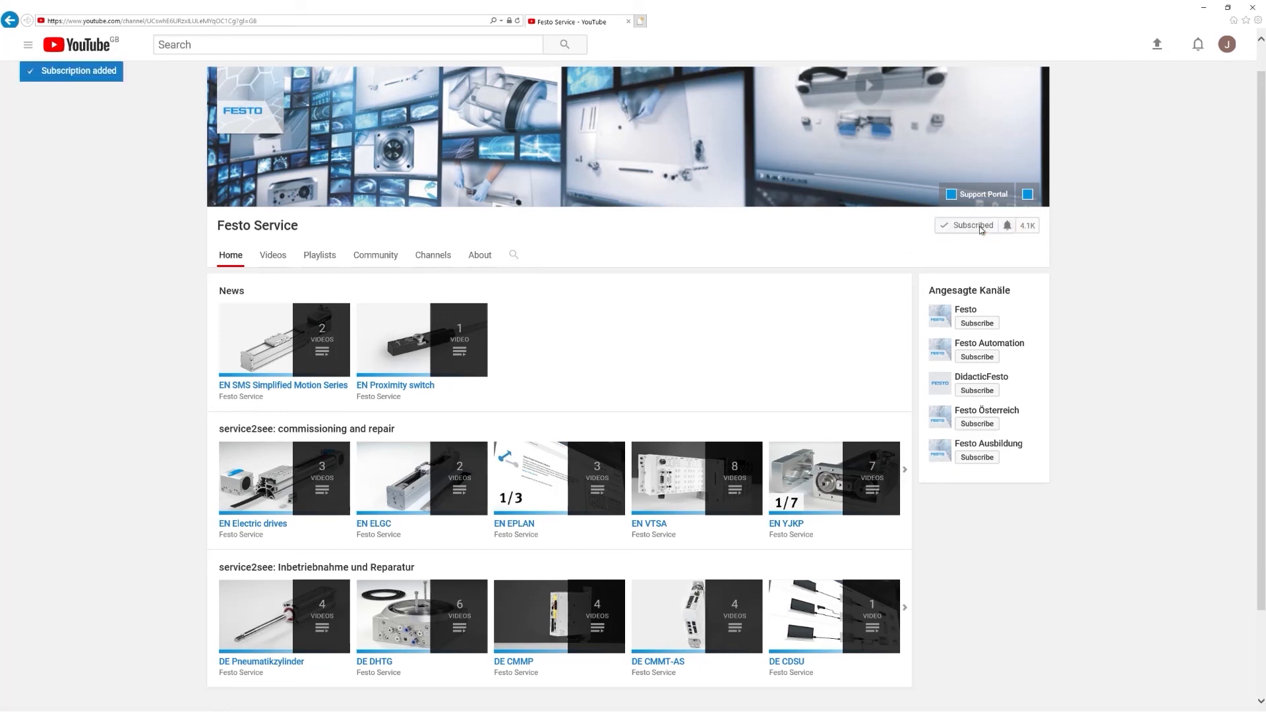